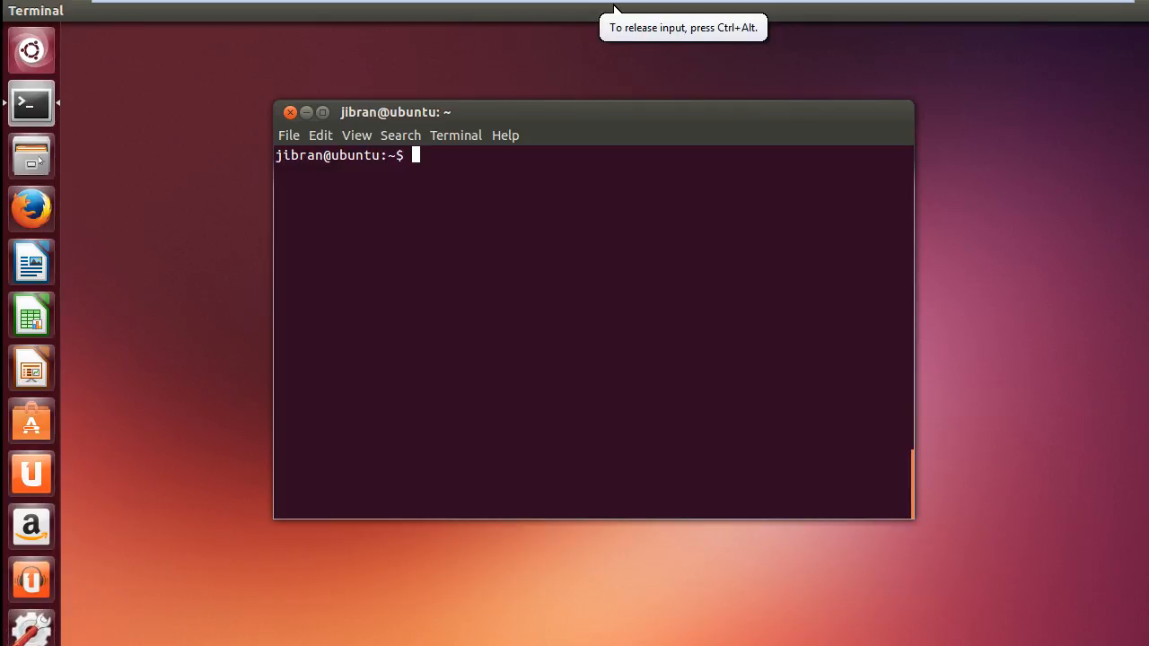
Launch the Files manager from the launcher, showing the Home folder.
left_click(33, 154)
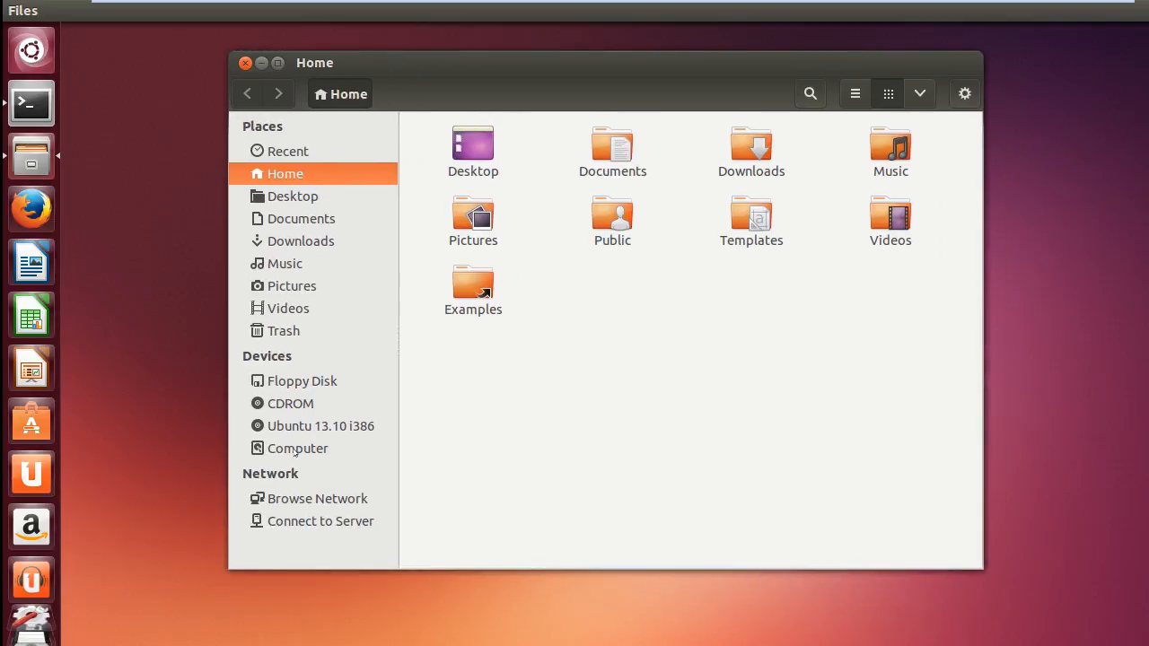
Browse the filesystem root via Computer and check bin, cdrom, dev, usr and home item counts.
left_click(298, 448)
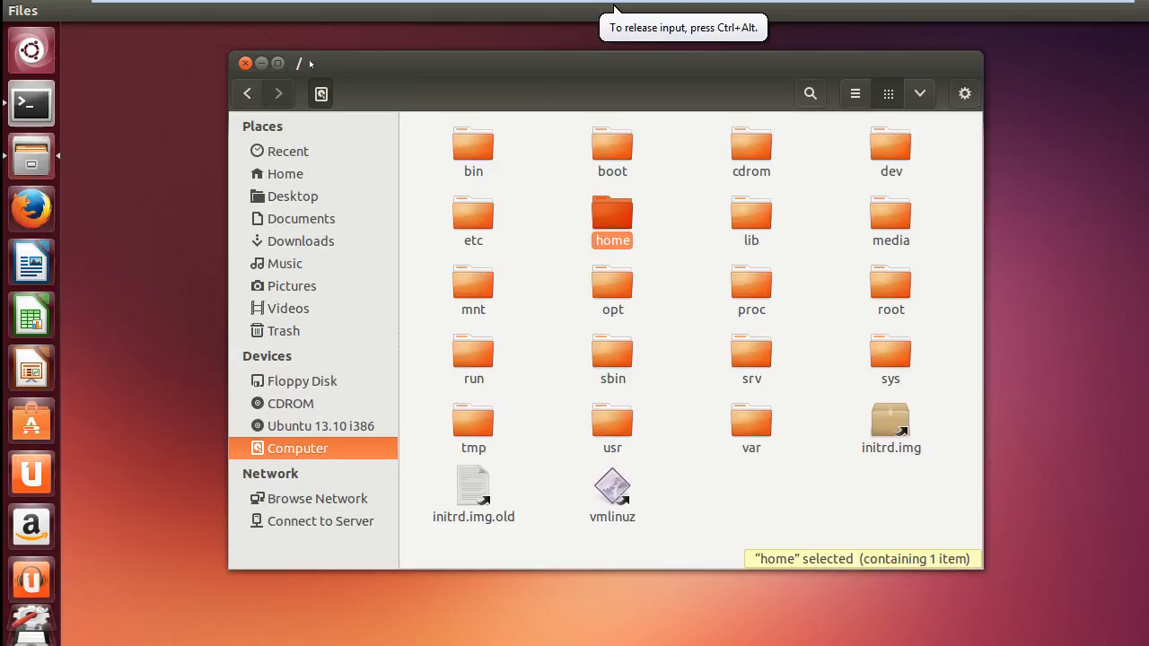
mouse_move(313, 81)
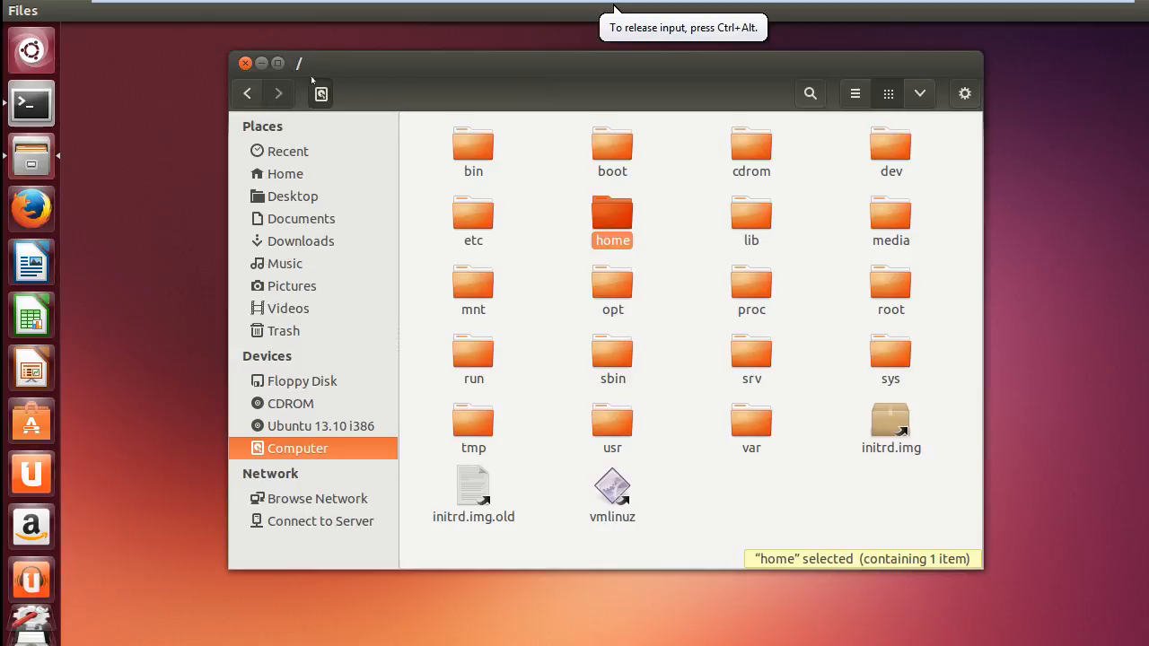
mouse_move(298, 65)
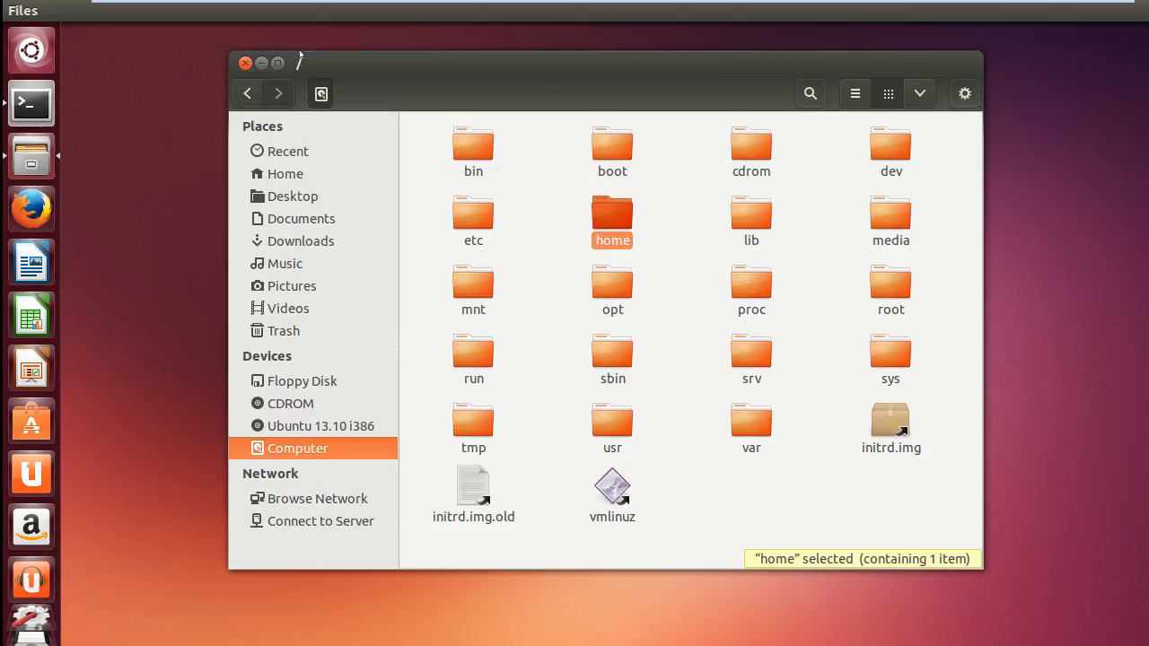
mouse_move(298, 57)
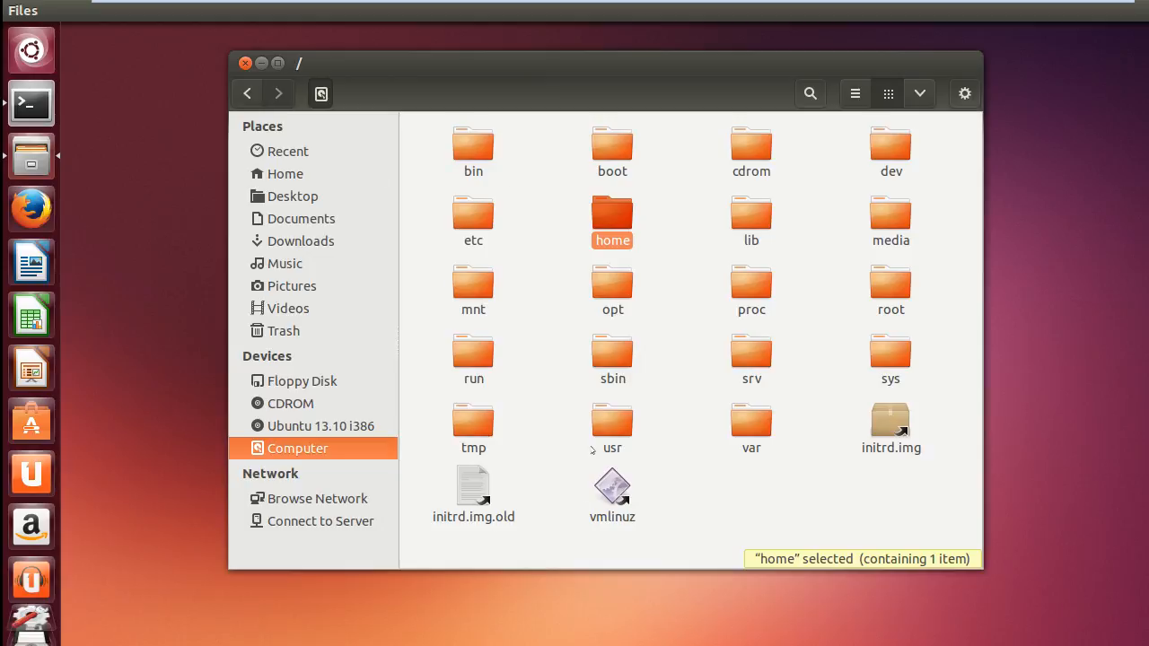
left_click(474, 151)
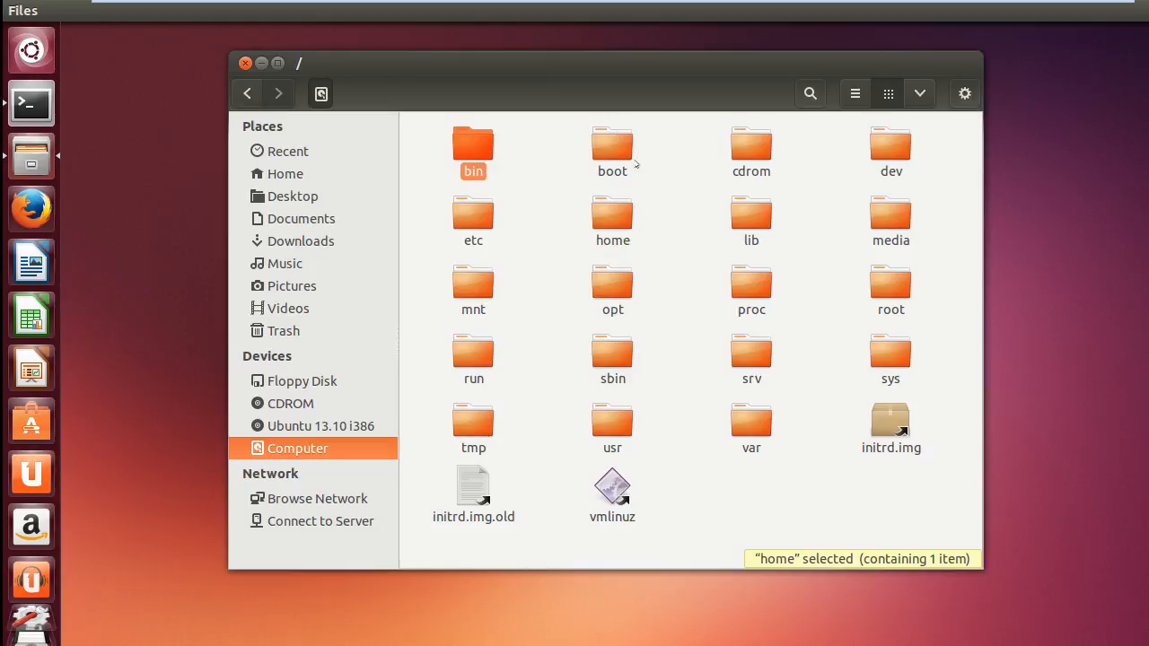
left_click(751, 147)
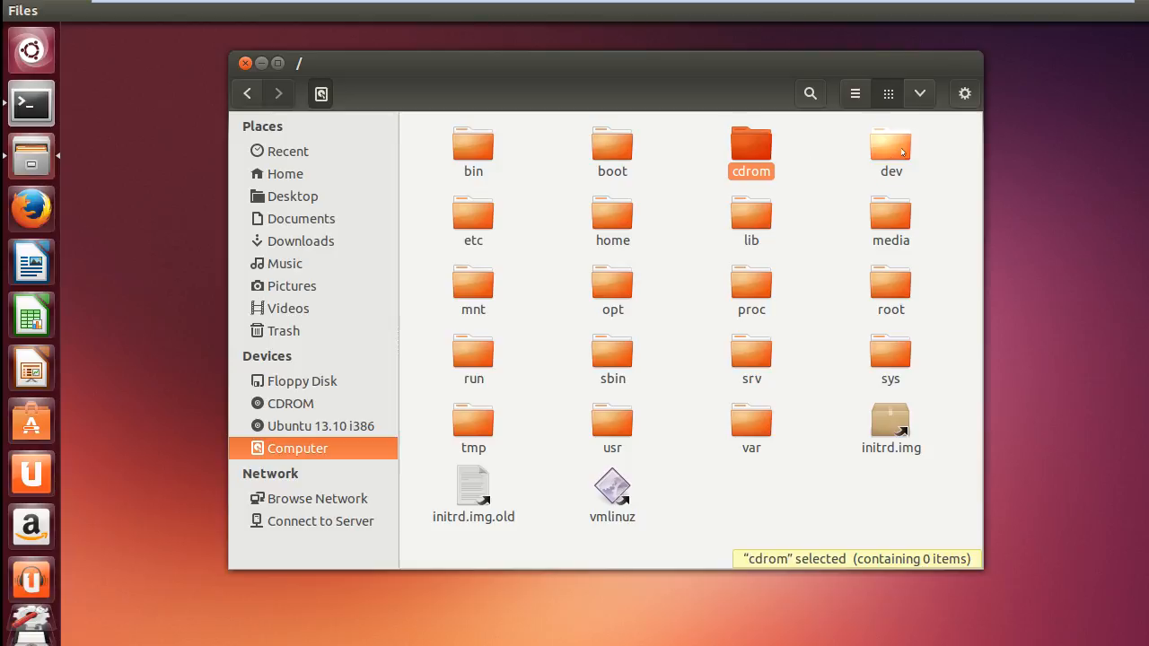
left_click(890, 147)
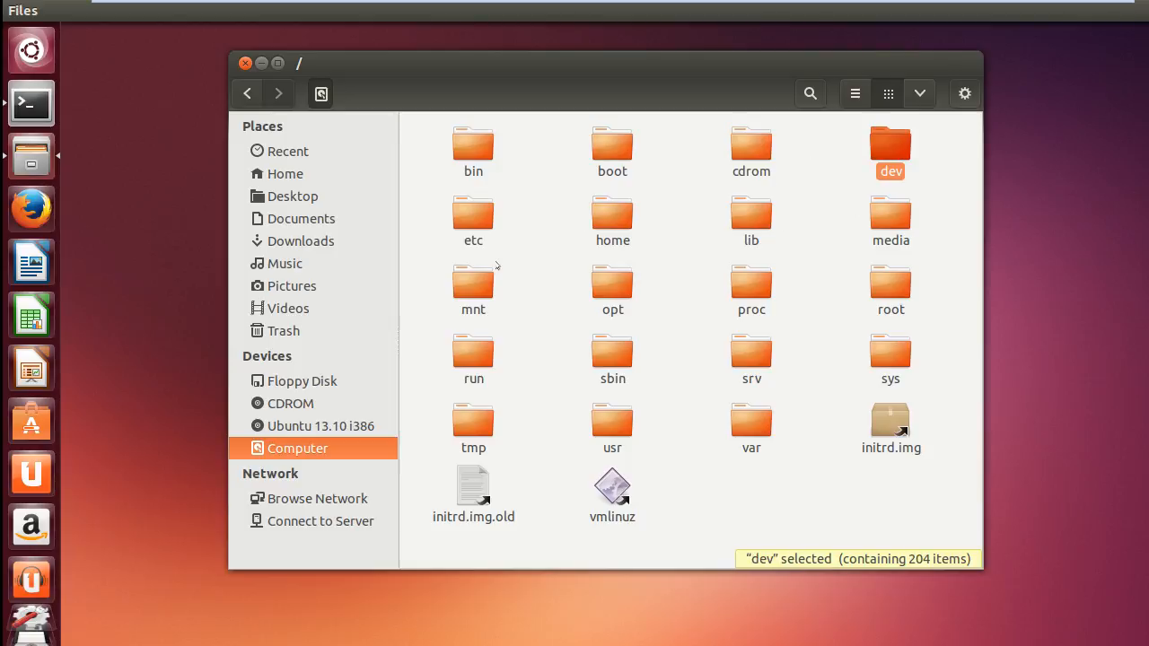
mouse_move(870, 410)
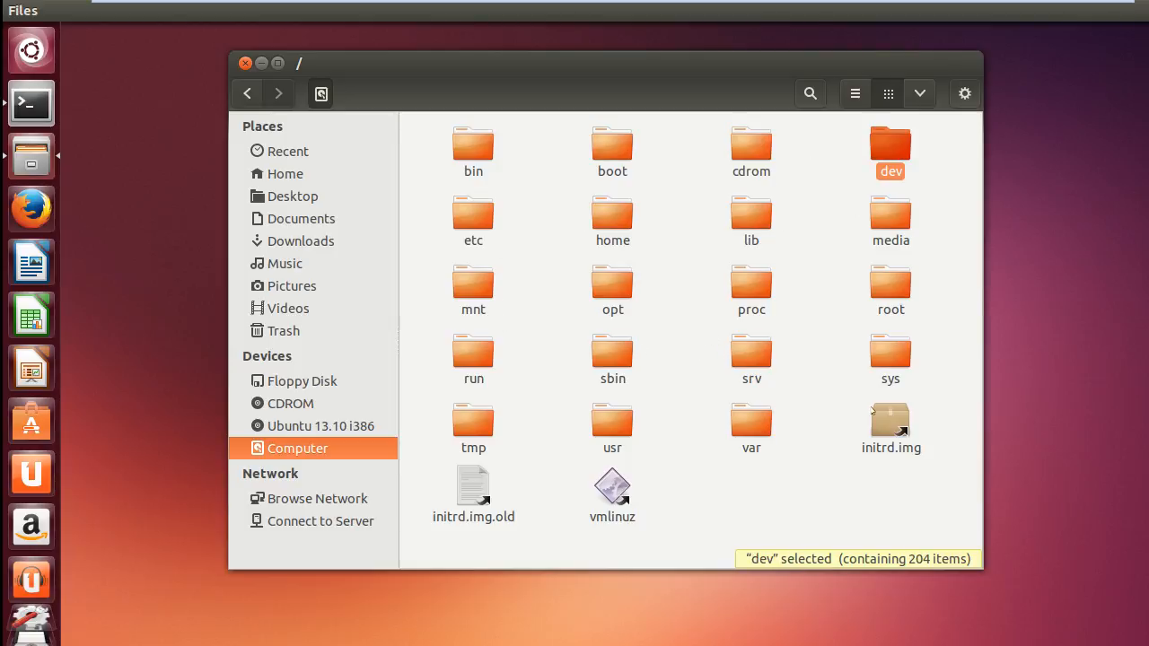
mouse_move(689, 453)
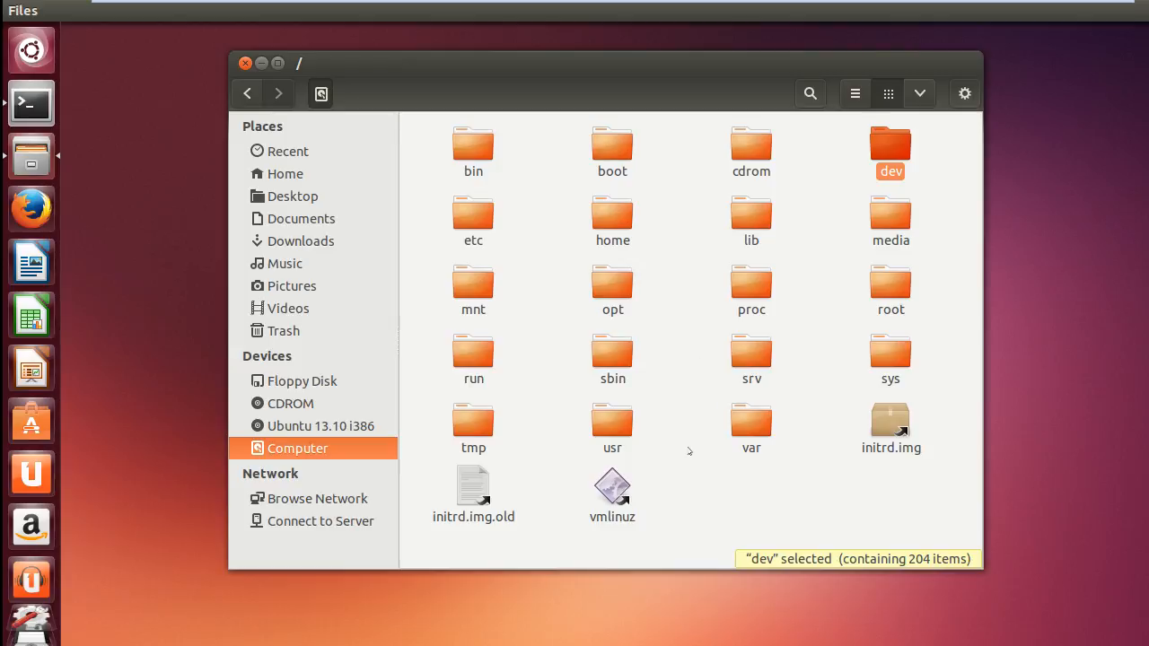
mouse_move(871, 258)
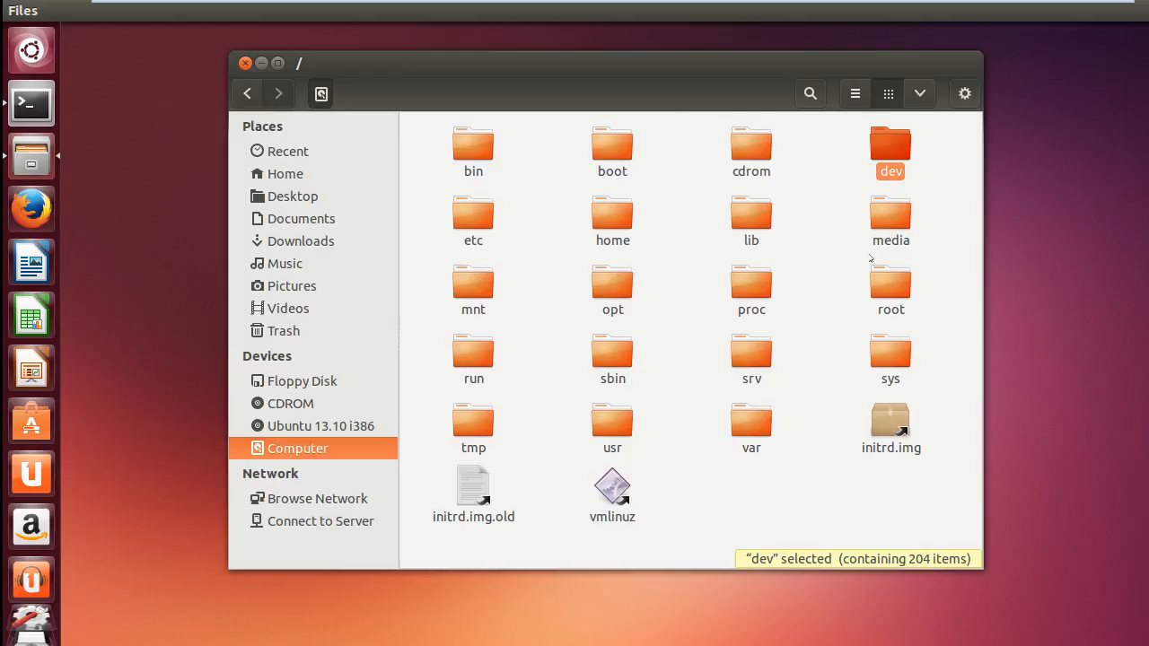
mouse_move(751, 331)
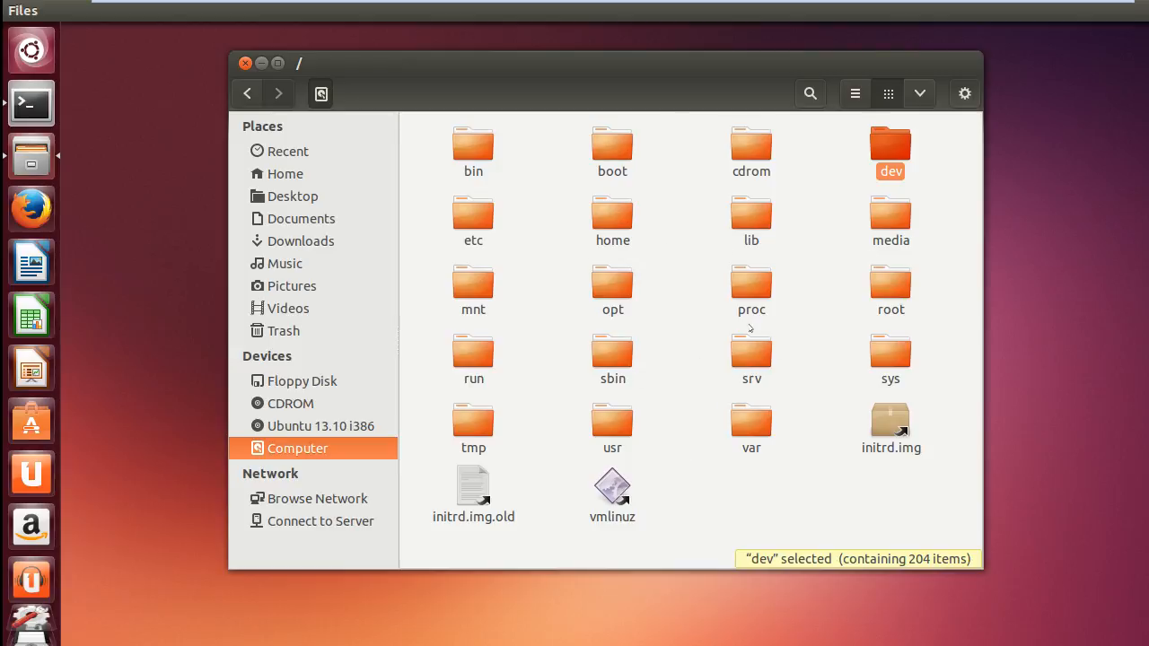
mouse_move(642, 453)
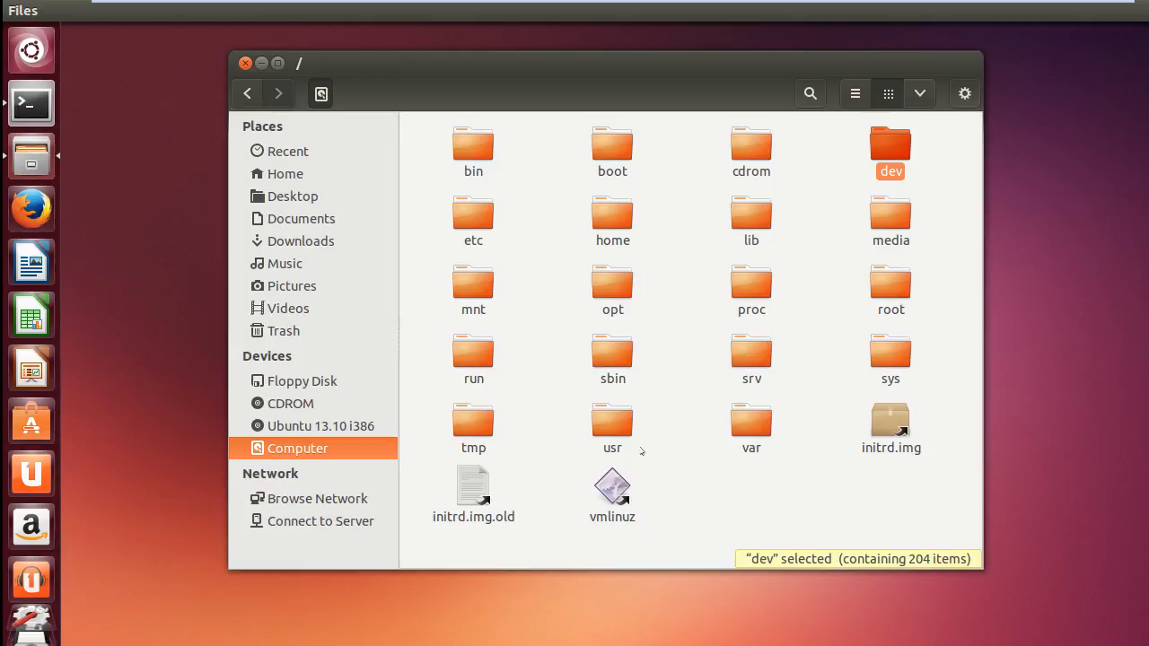
left_click(612, 429)
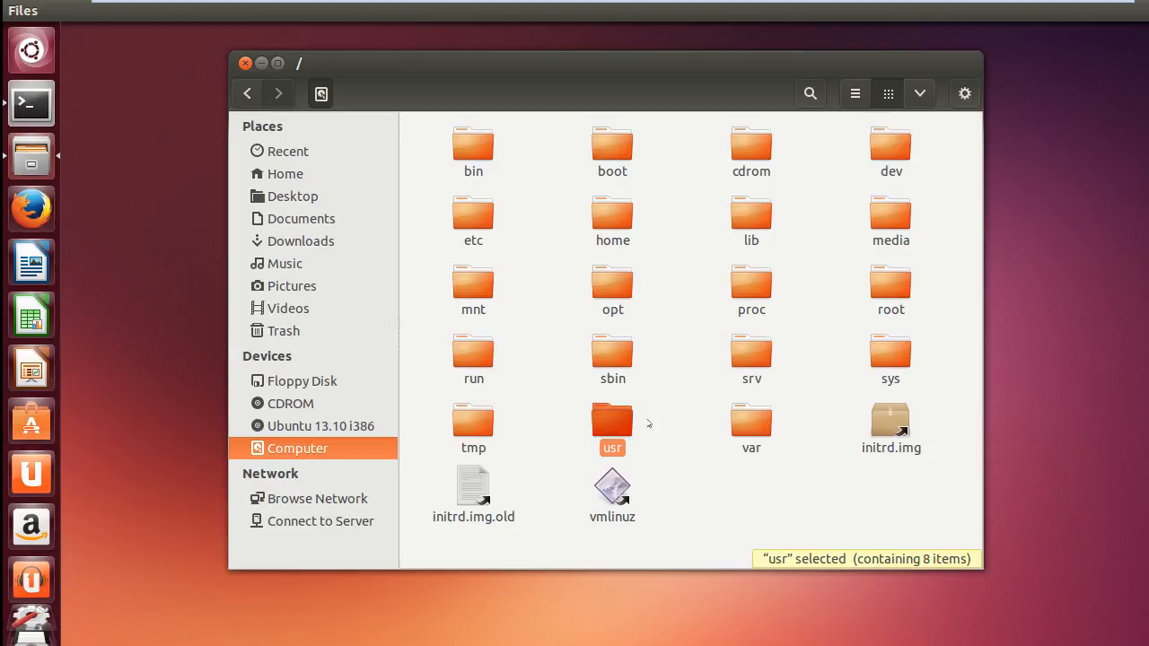
mouse_move(625, 433)
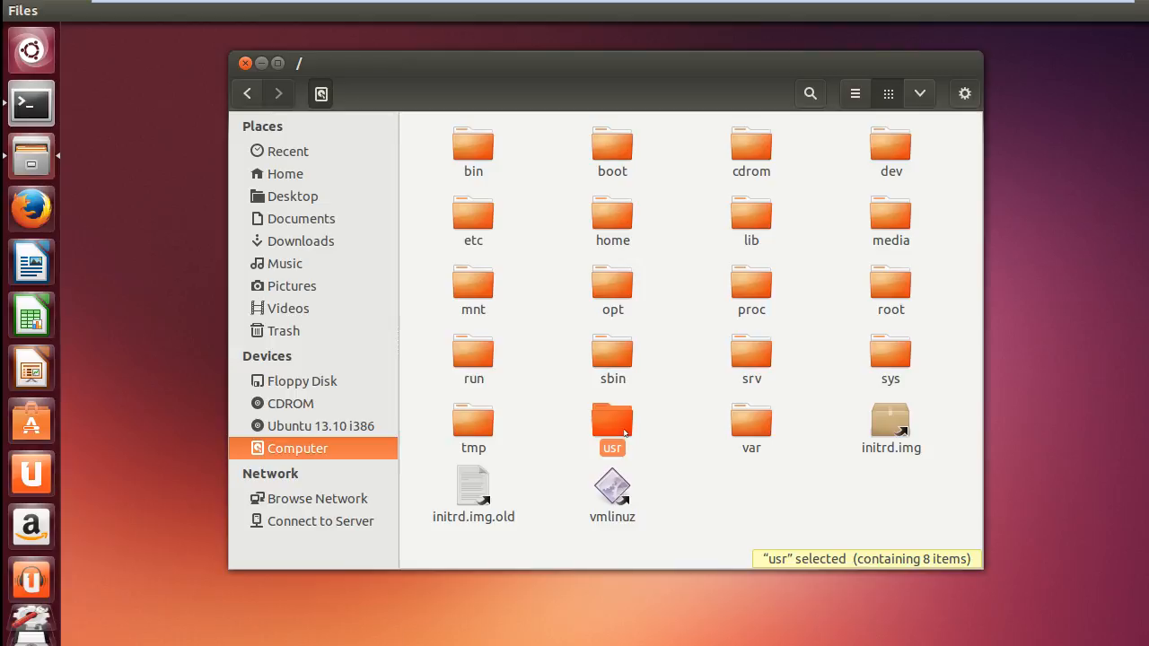
mouse_move(612, 358)
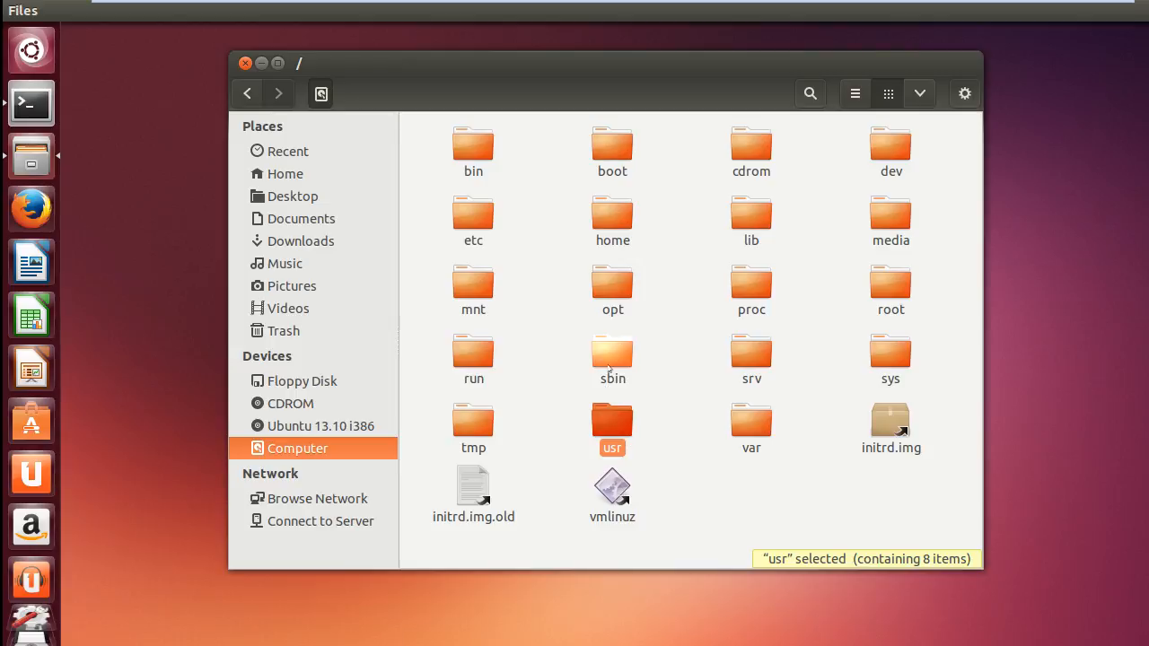
mouse_move(624, 395)
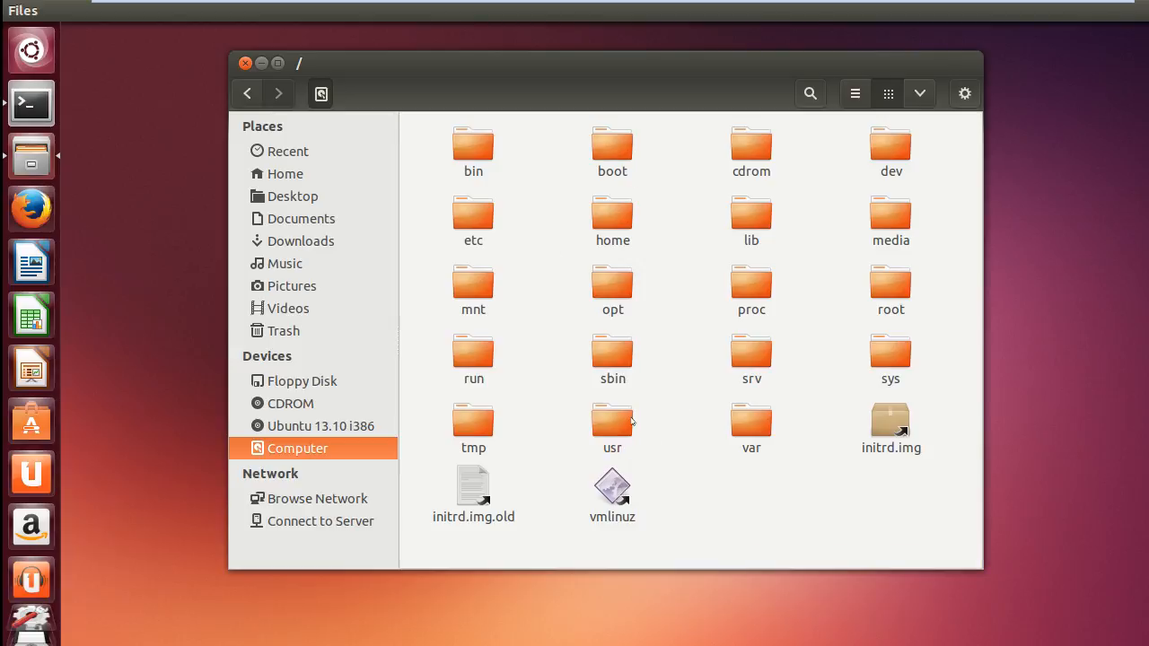
left_click(612, 422)
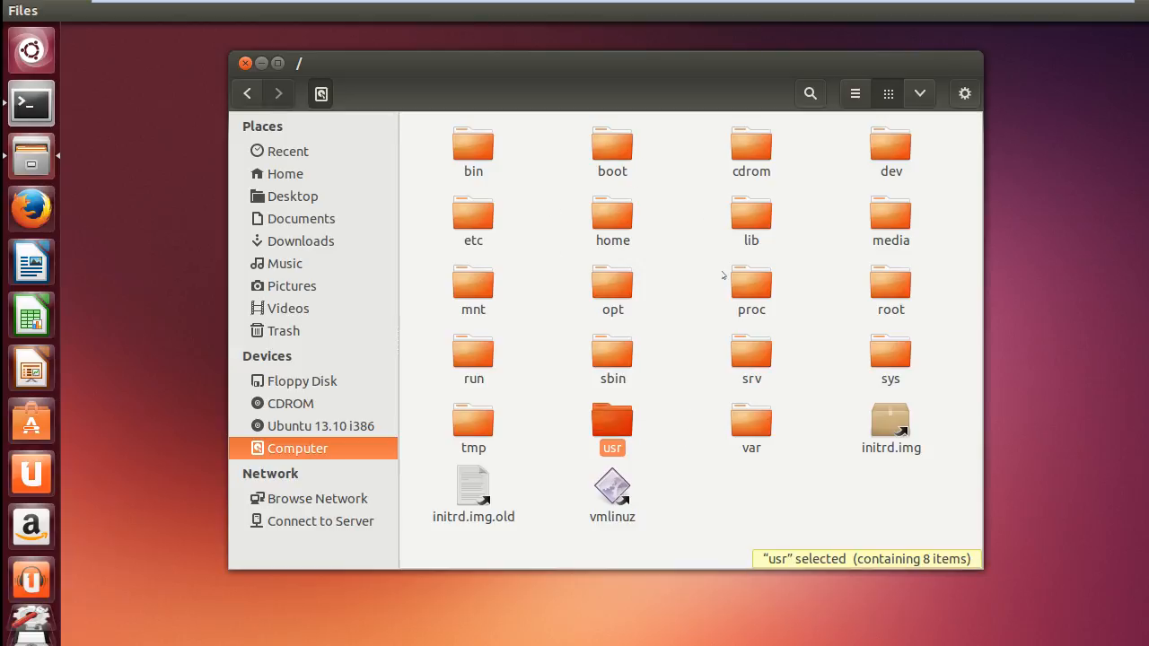
left_click(613, 219)
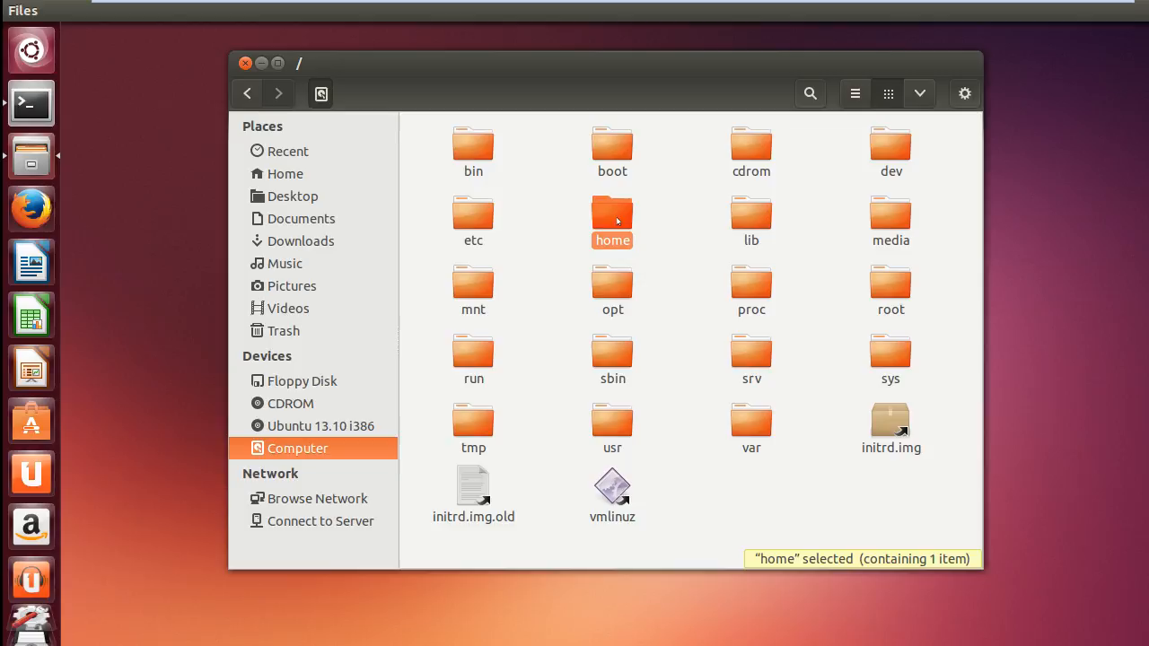
Look inside the personal Home folder, then return to the filesystem root with bin selected.
double_click(613, 223)
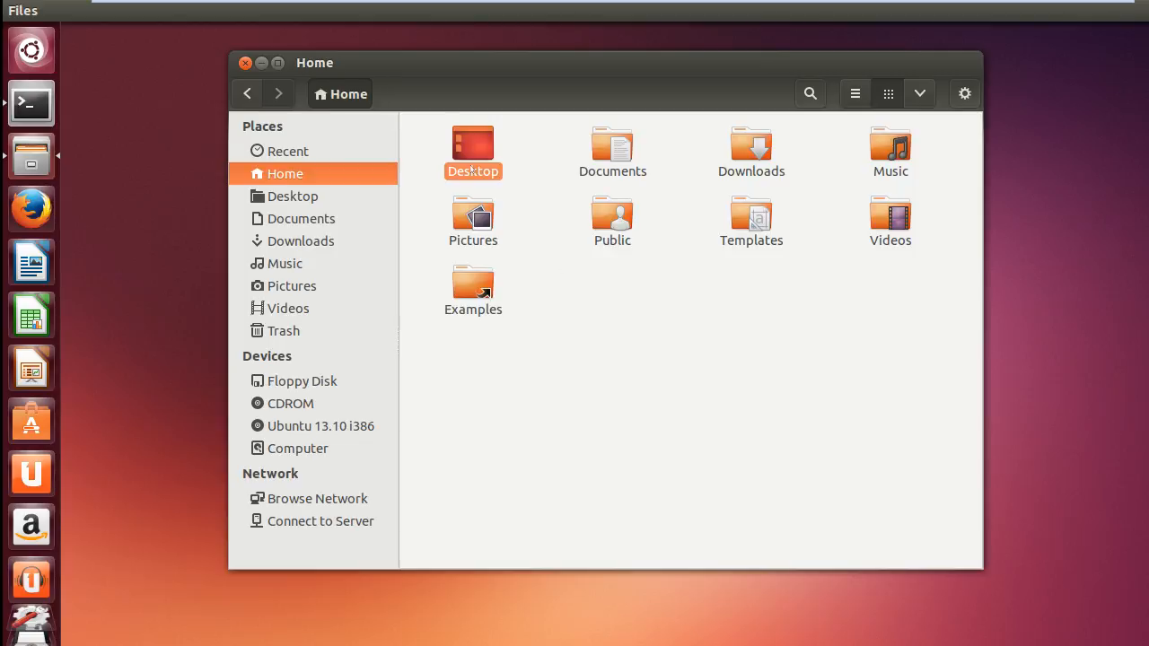
left_click(750, 147)
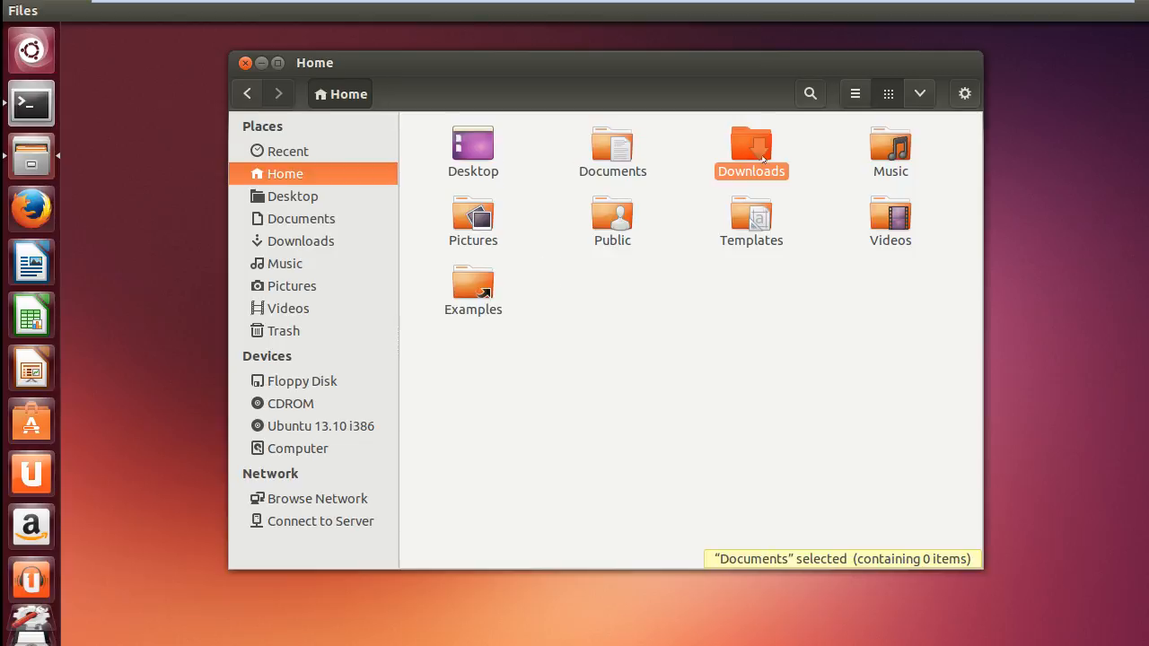
left_click(890, 152)
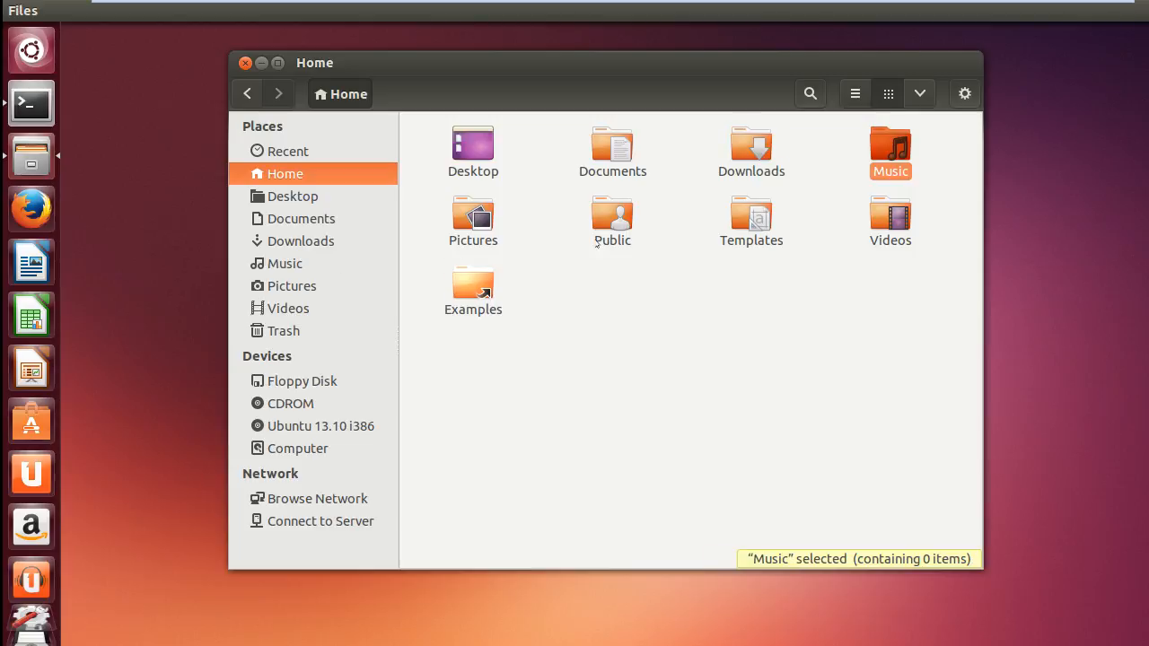
left_click(248, 94)
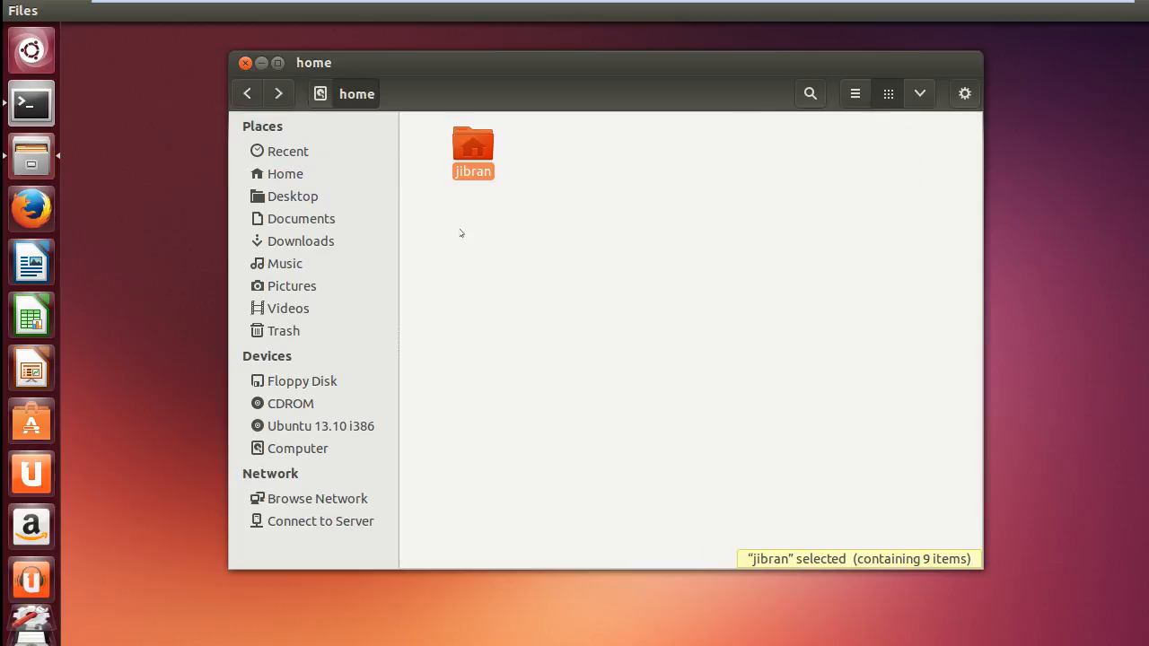
left_click(298, 449)
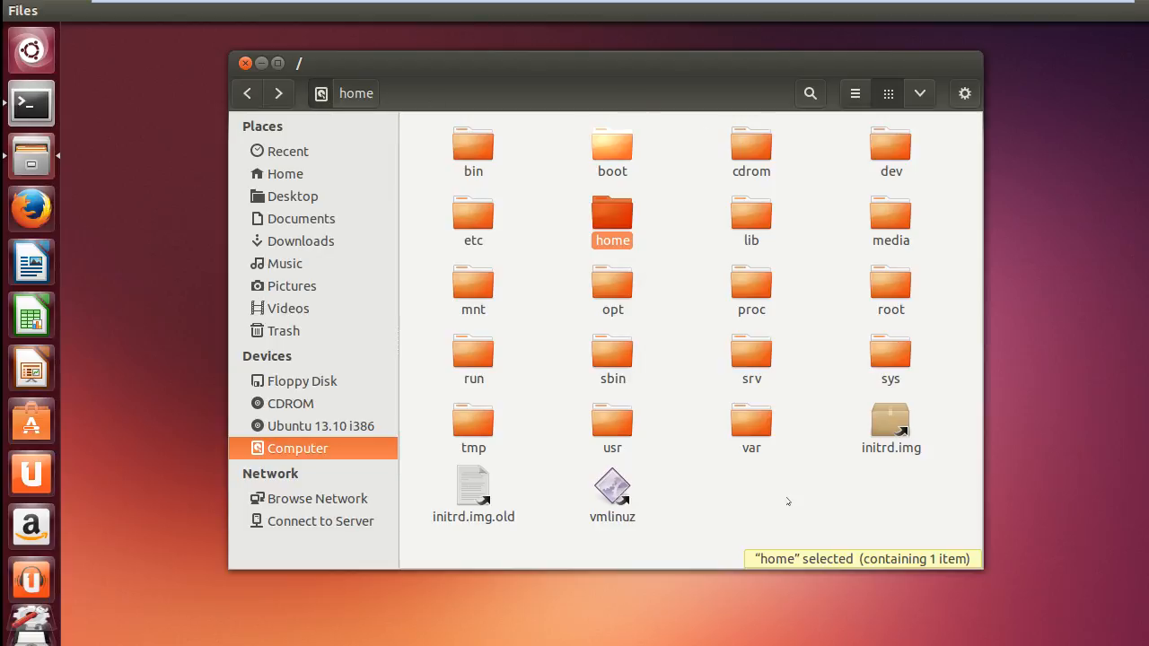
mouse_move(858, 226)
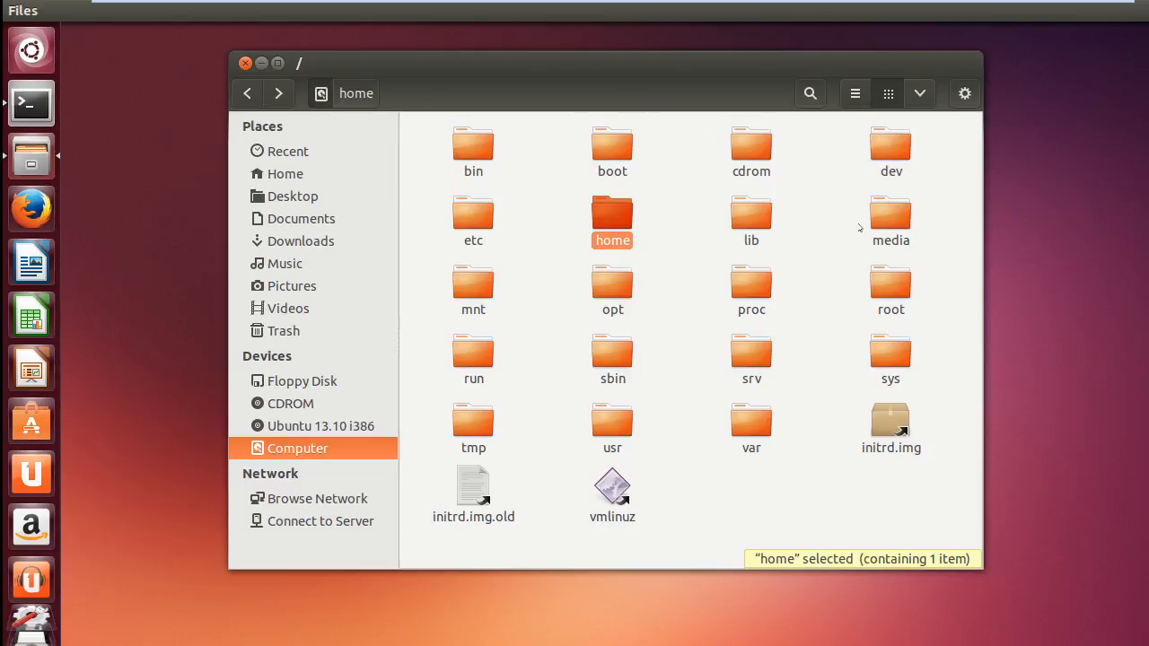
mouse_move(409, 63)
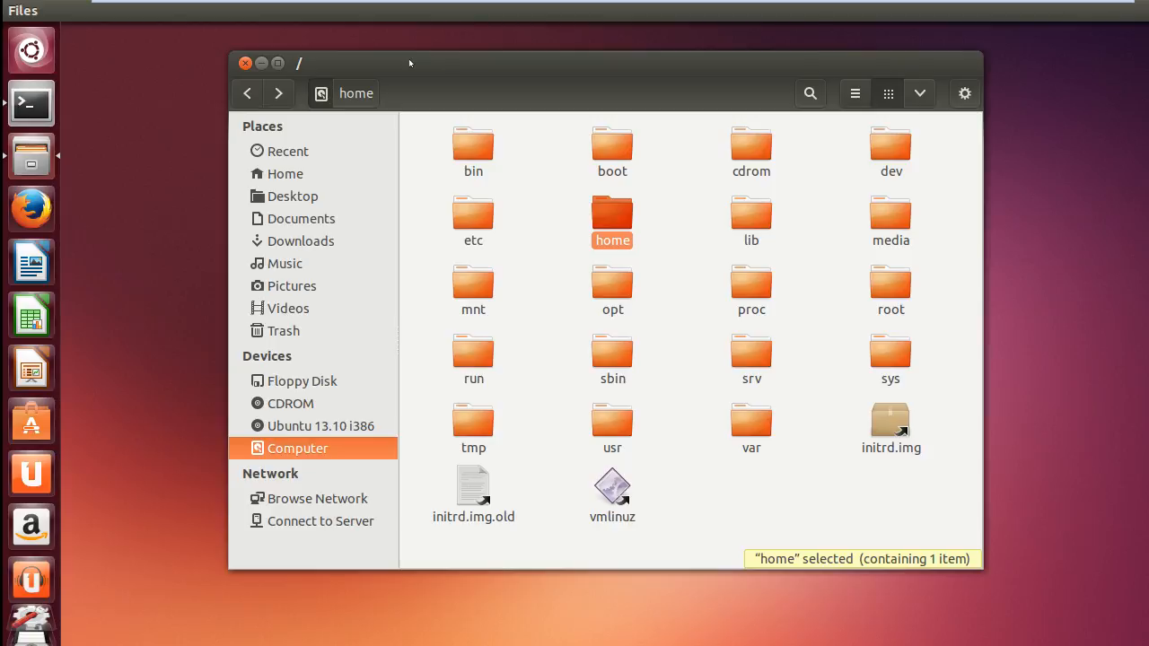
mouse_move(473, 135)
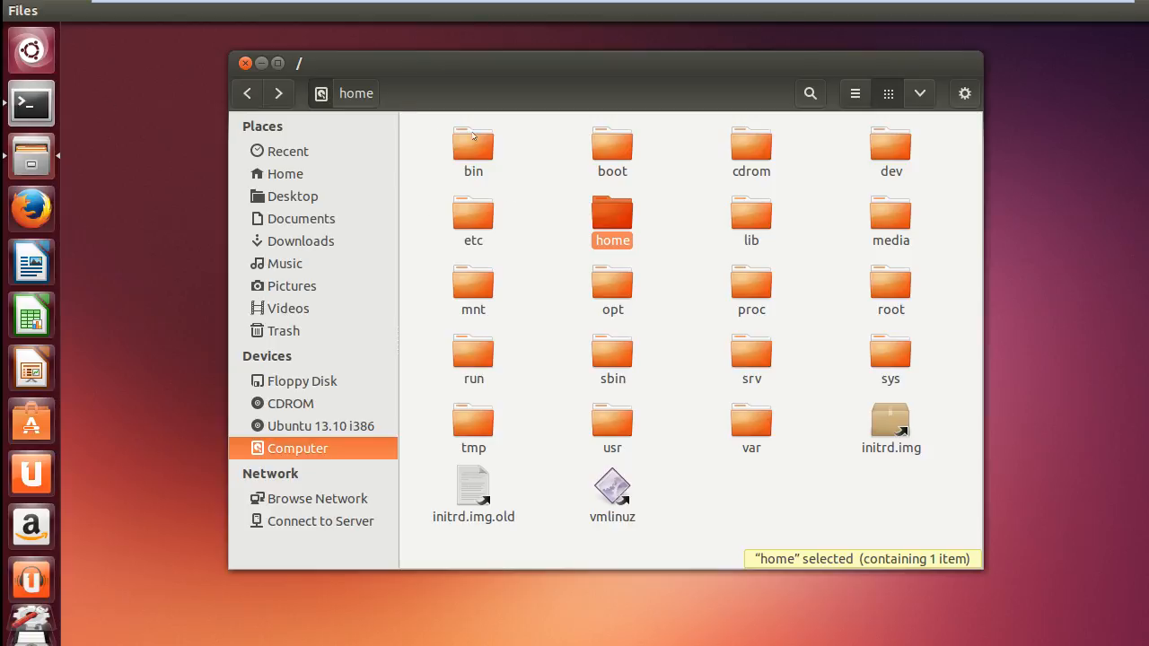
left_click(473, 147)
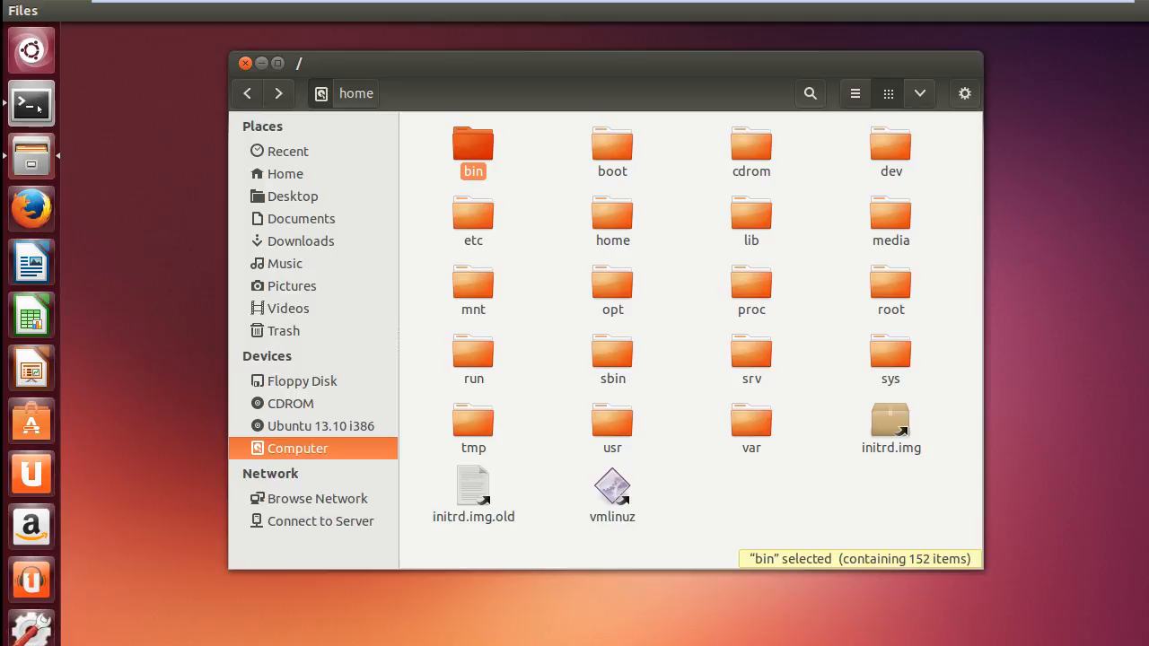
Switch back to the terminal and run pwd, printing /home/jibran.
left_click(31, 103)
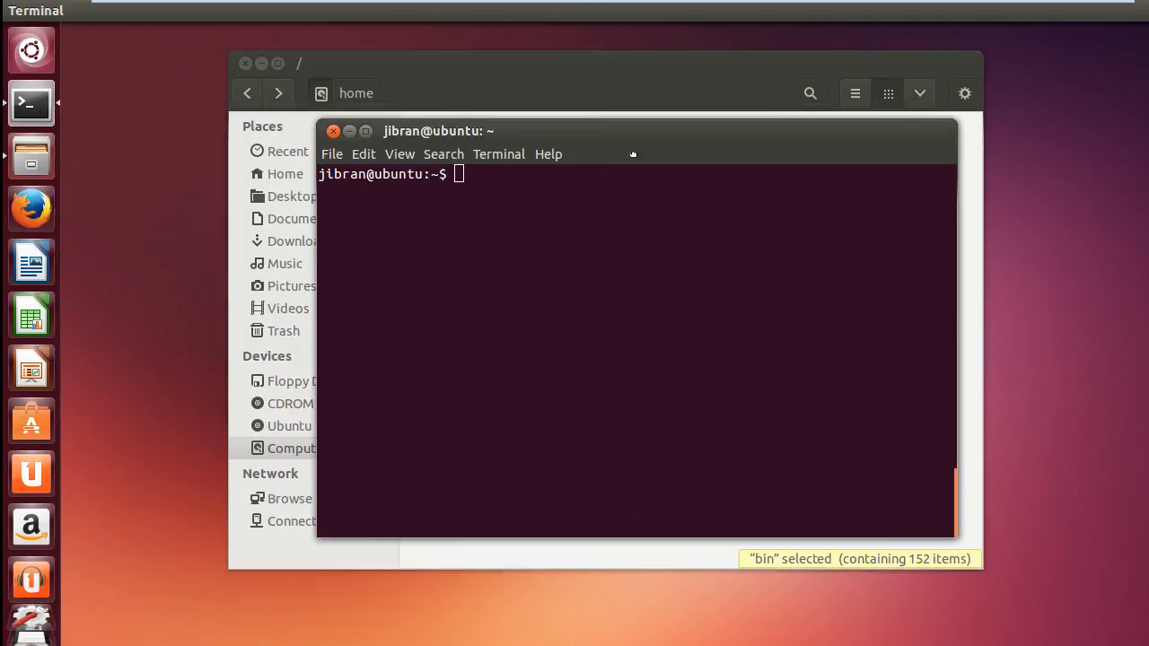
left_click(333, 131)
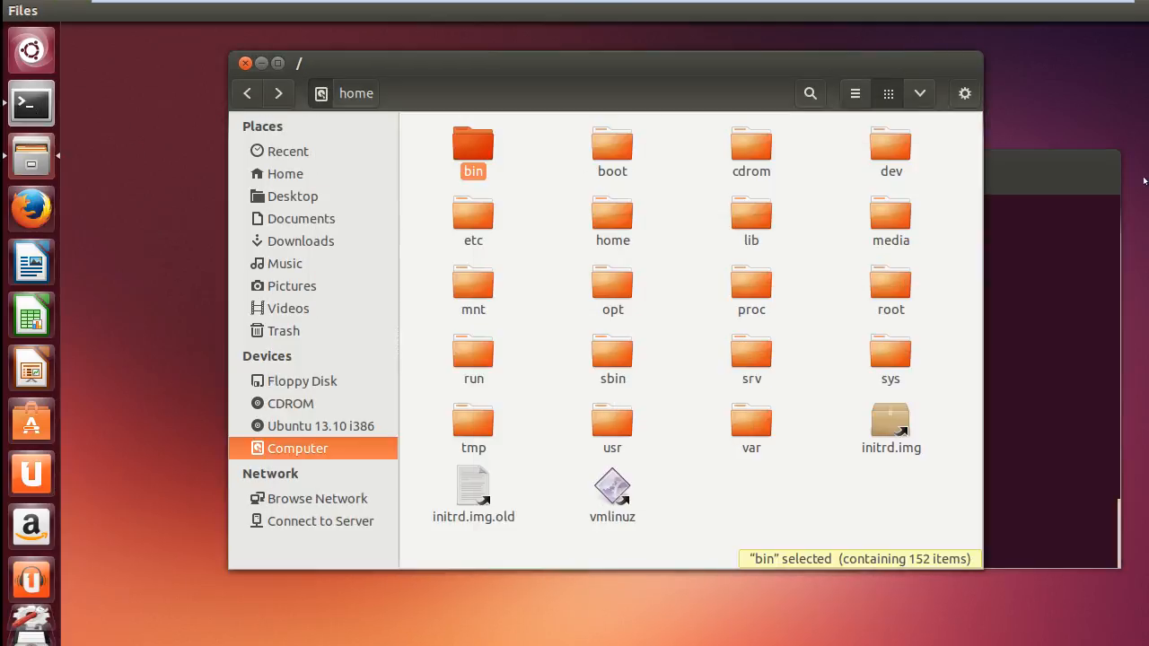
left_click(30, 102)
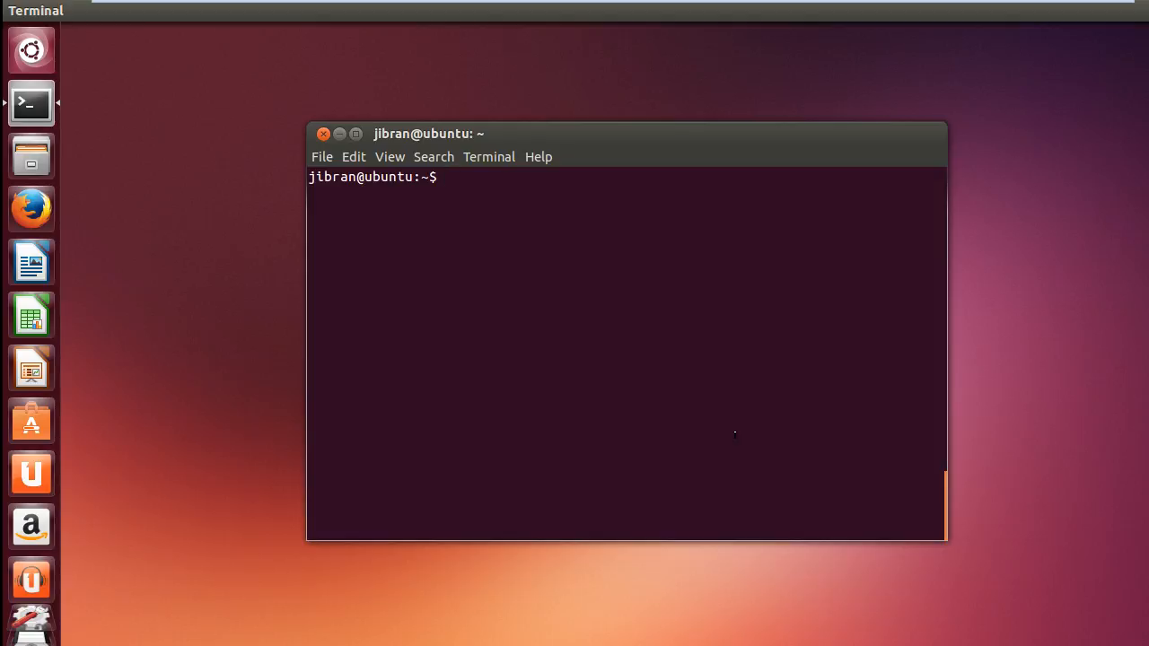
type("pwd")
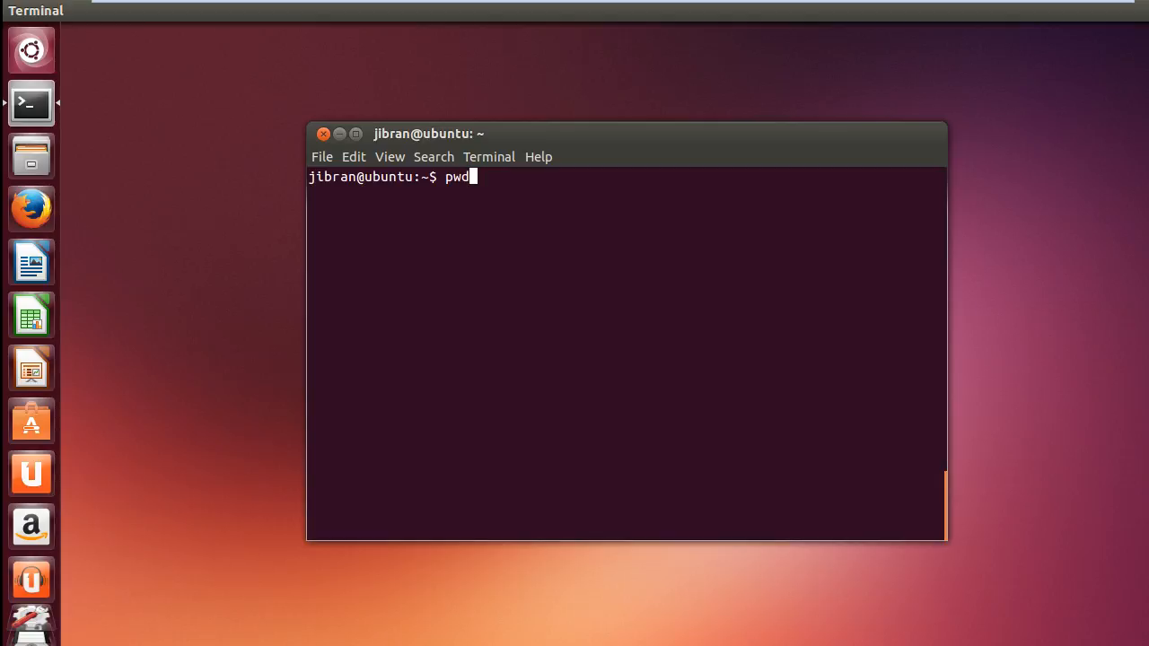
key("Return")
type("ls")
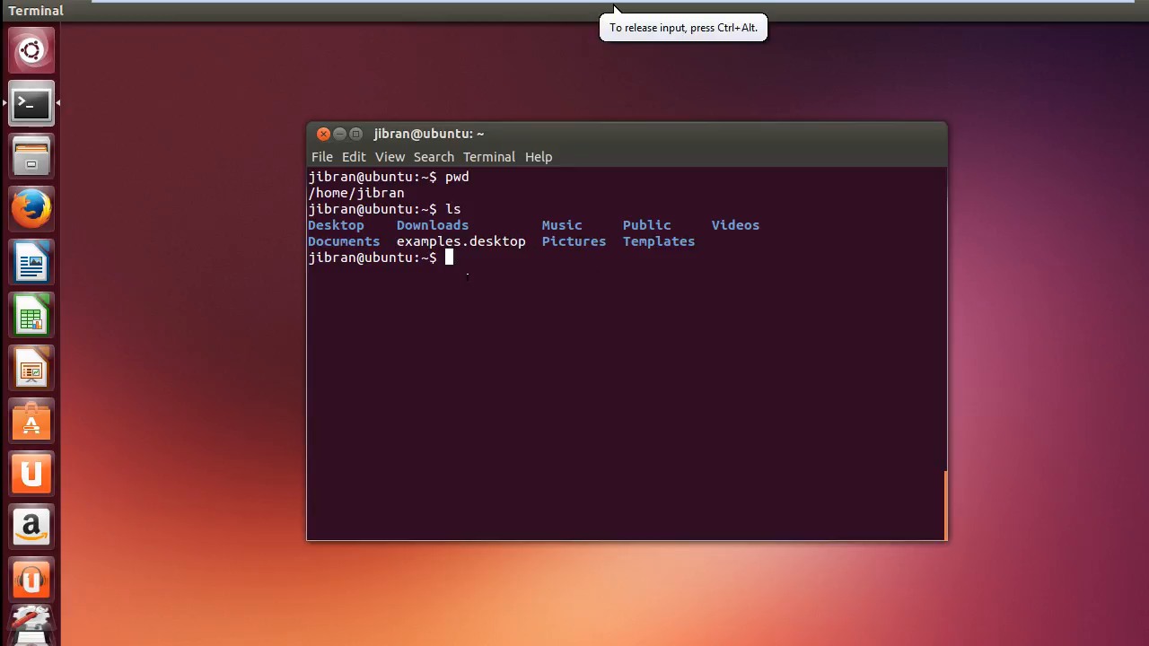
Change into the Desktop folder with cd Desktop/ using tab completion.
type("cd")
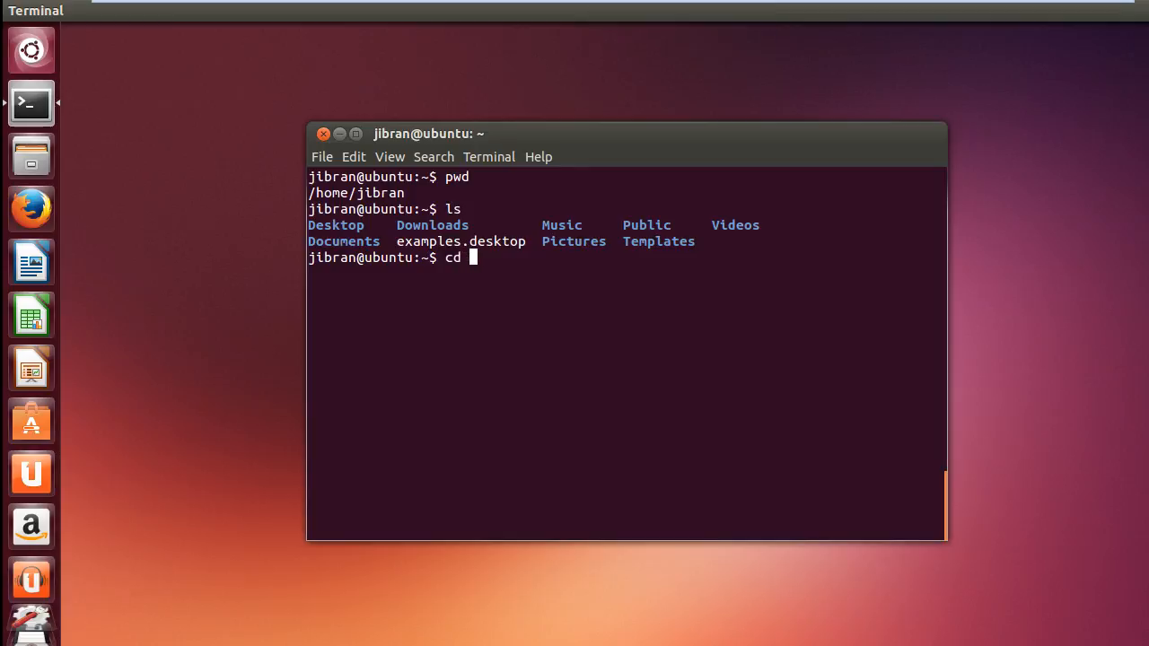
type("De")
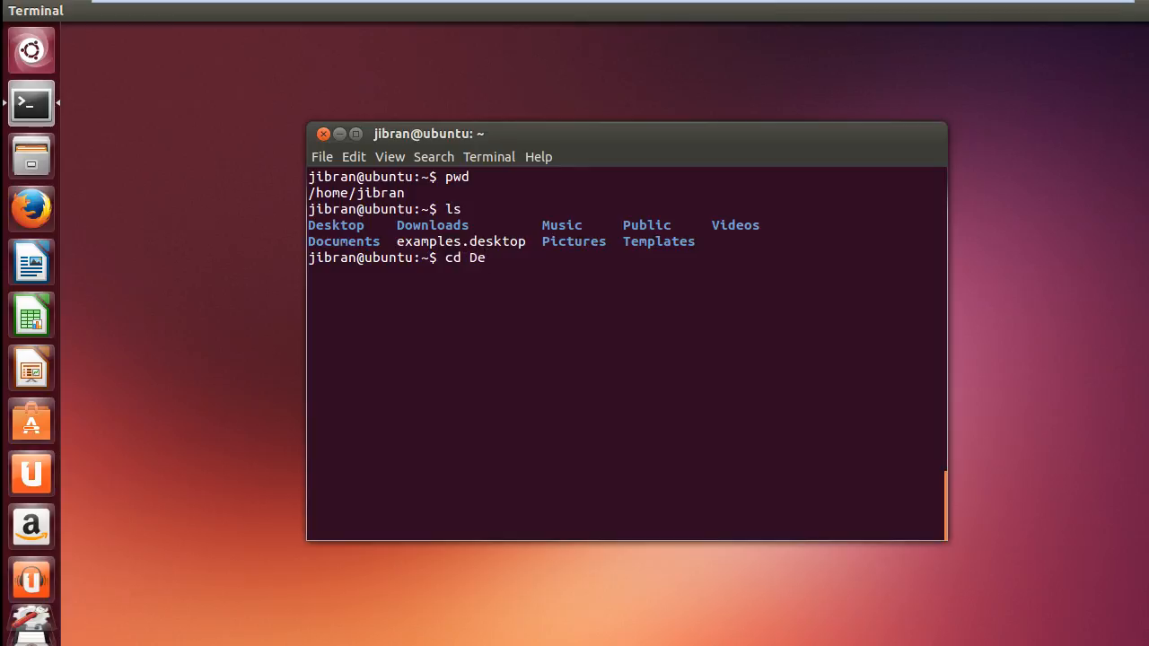
key("Tab")
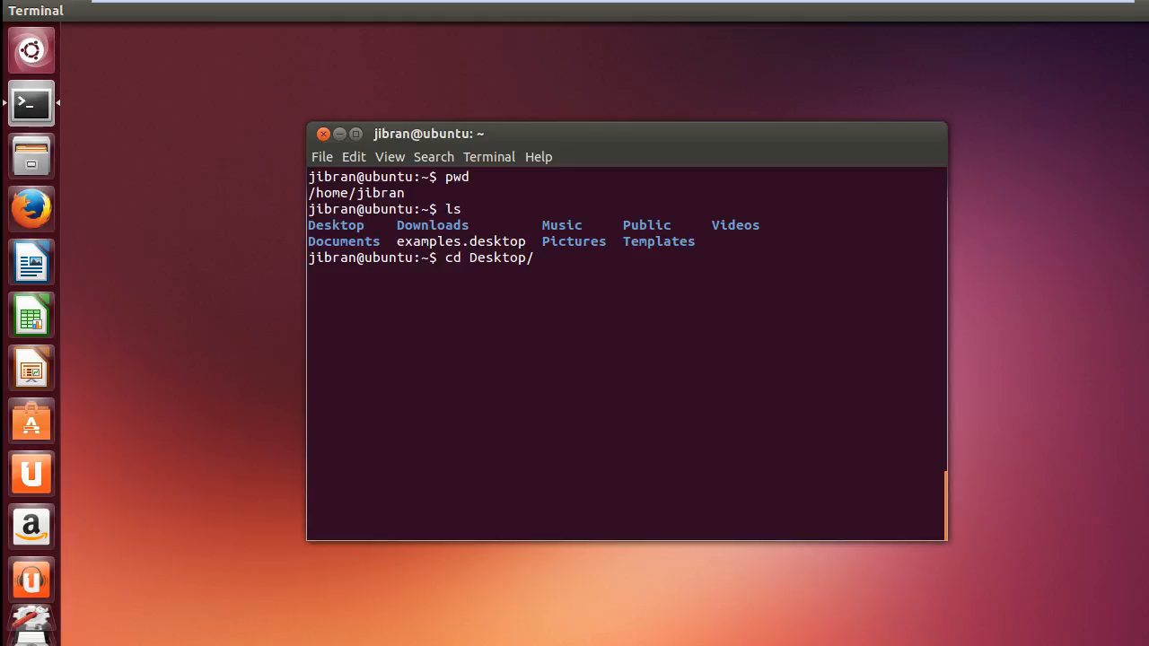
key("Return")
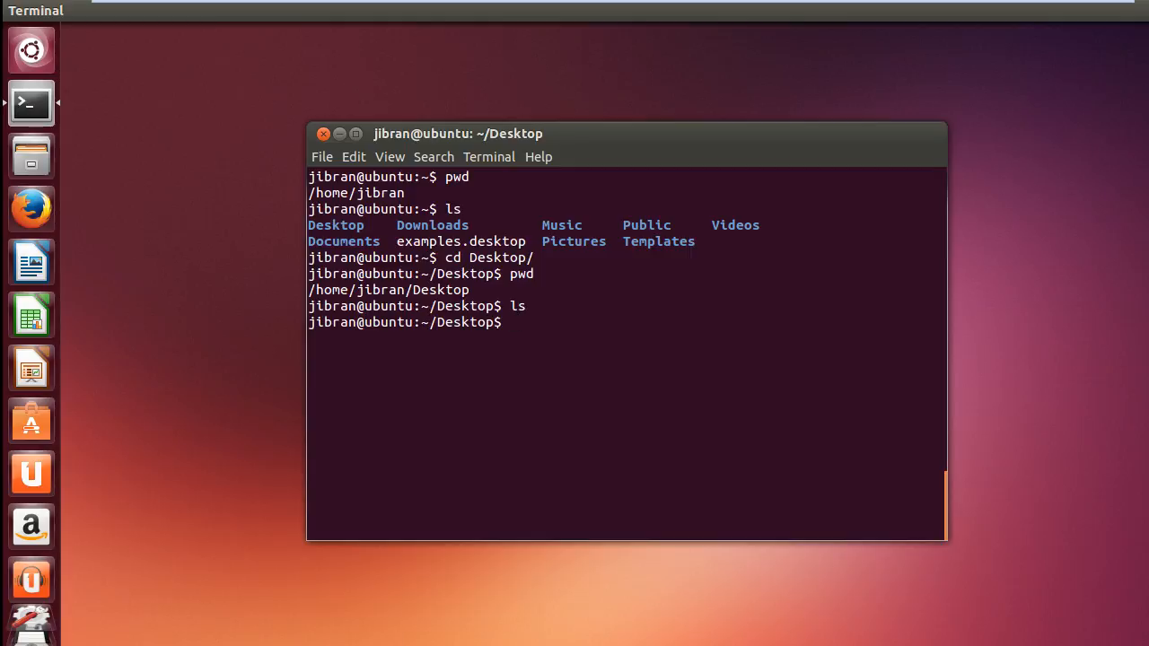
Create a folder named test on the Desktop with mkdir.
type("mk")
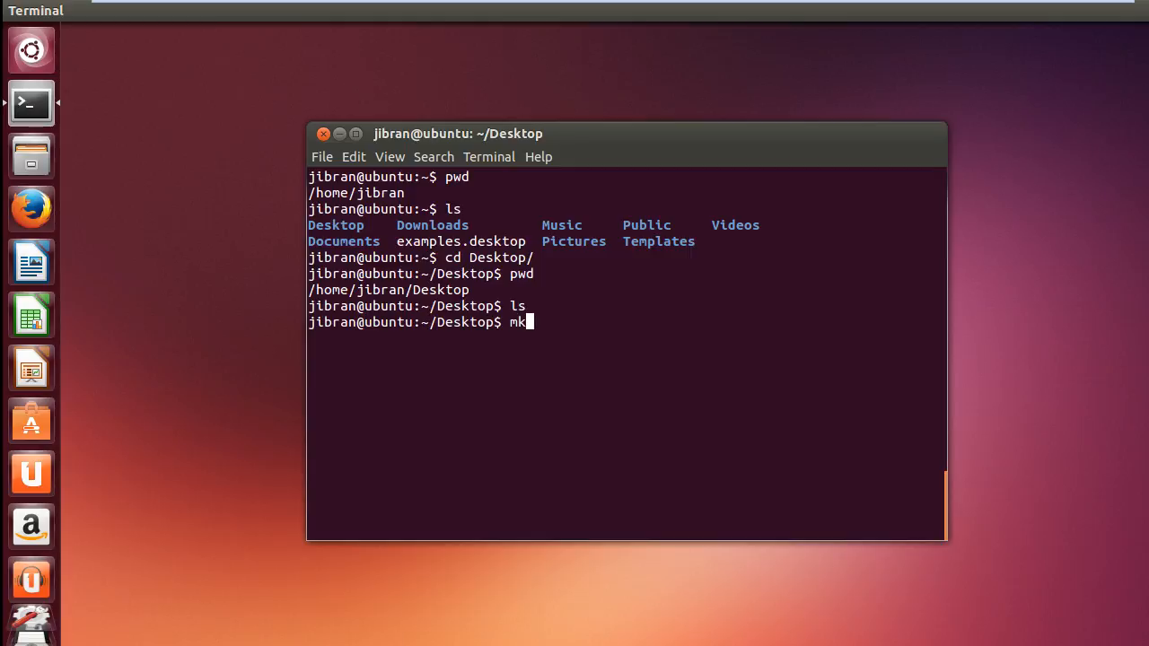
type("dir")
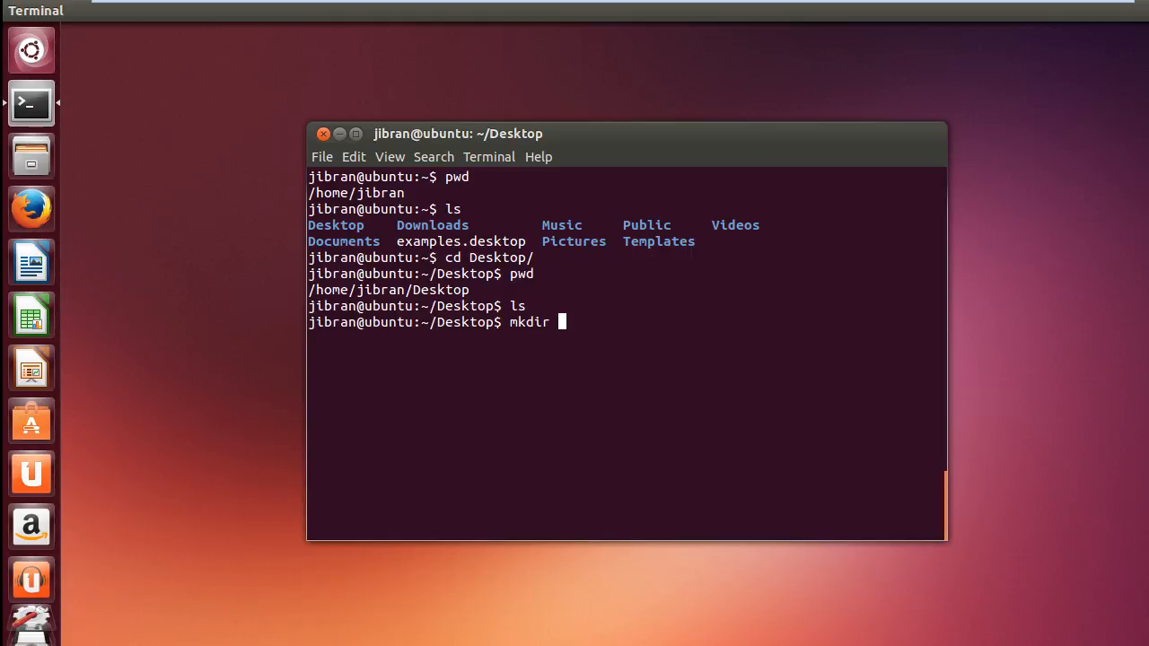
type("test")
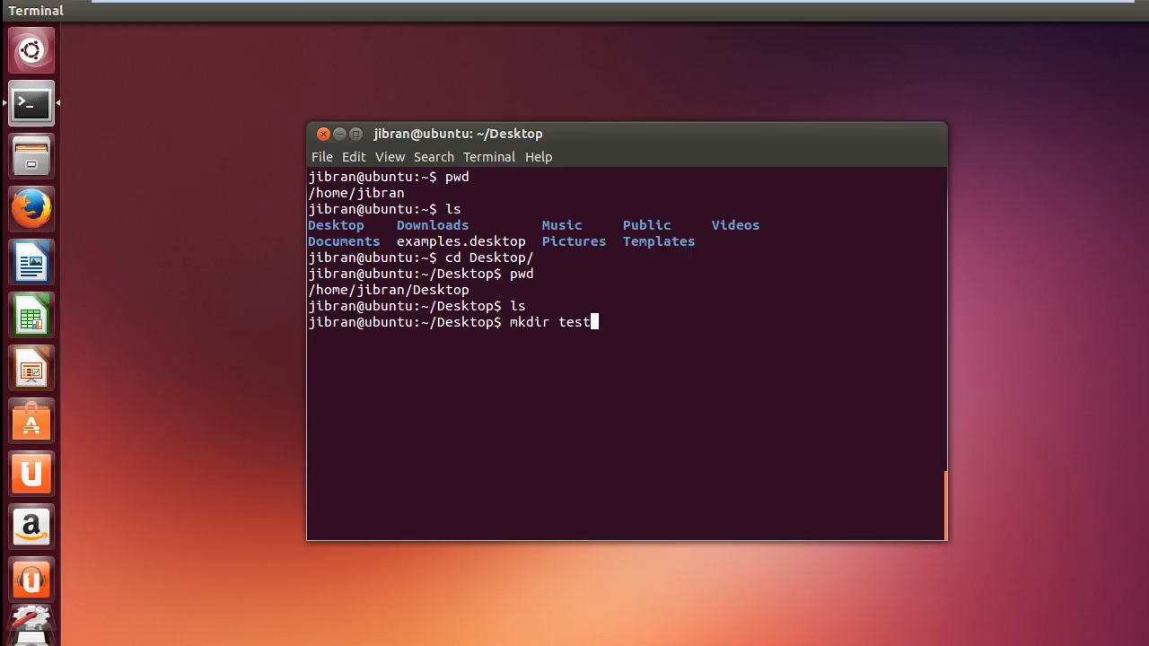
key("Return")
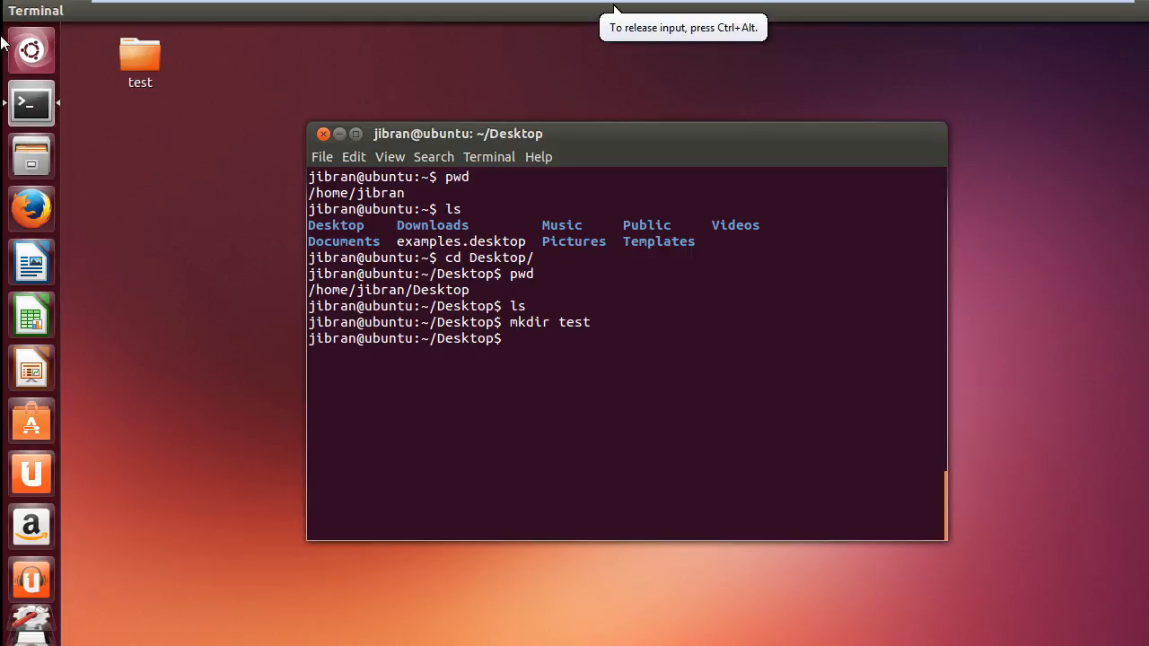
Move into test with cd test/ and briefly view the new folder in Files.
left_click(140, 54)
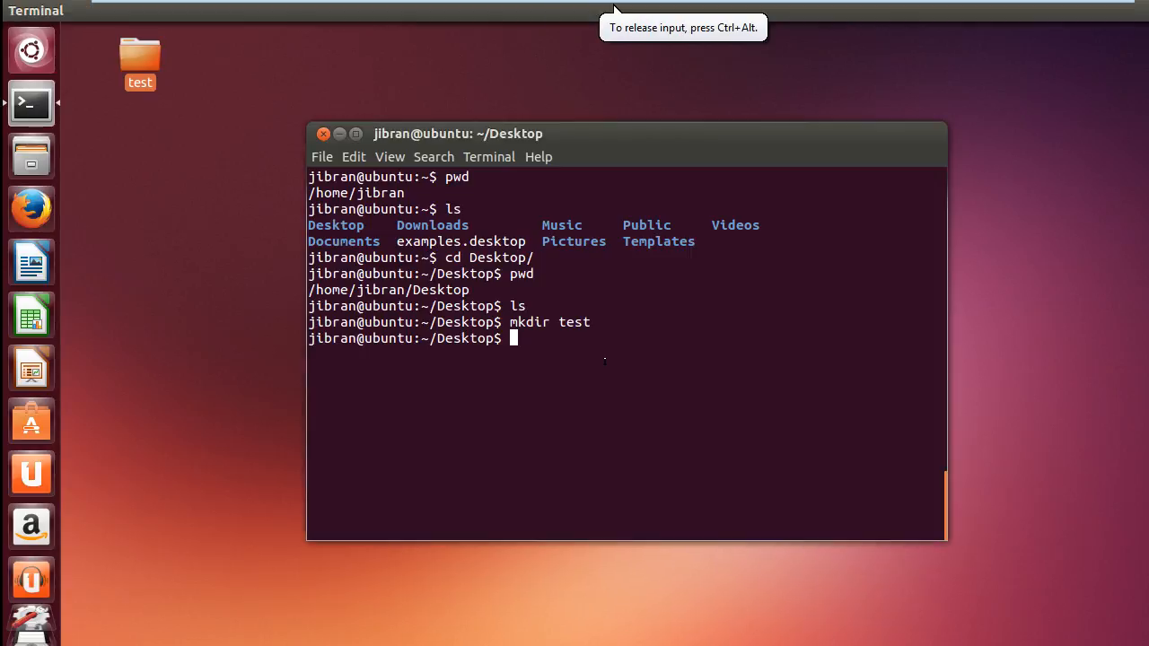
type("c")
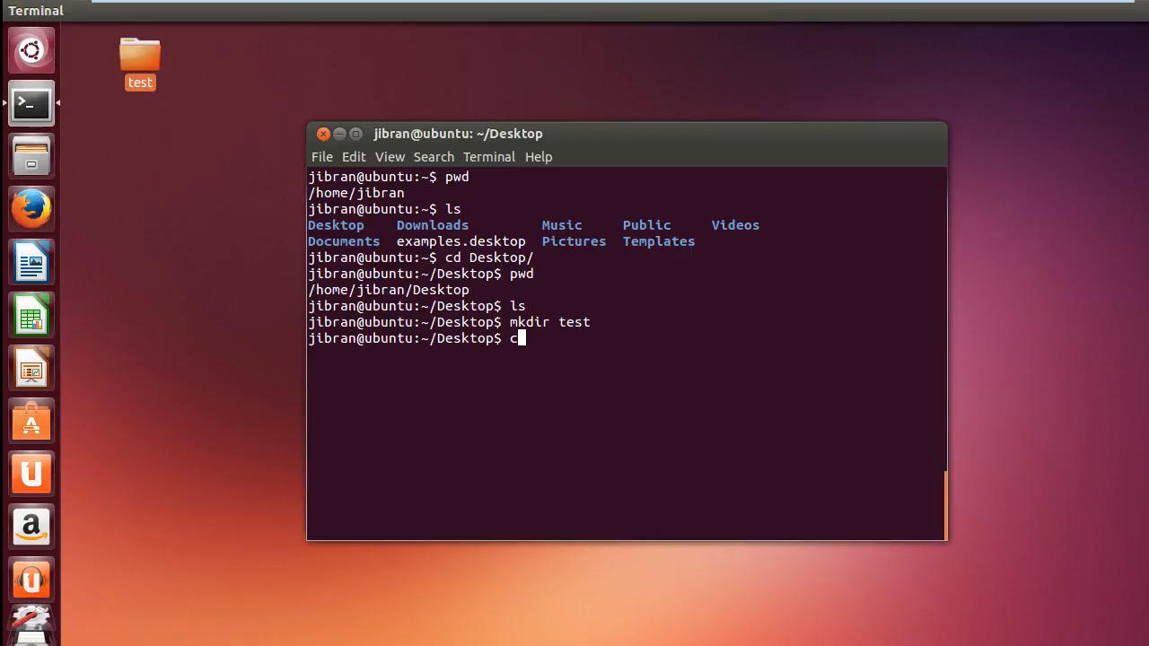
type("d test/")
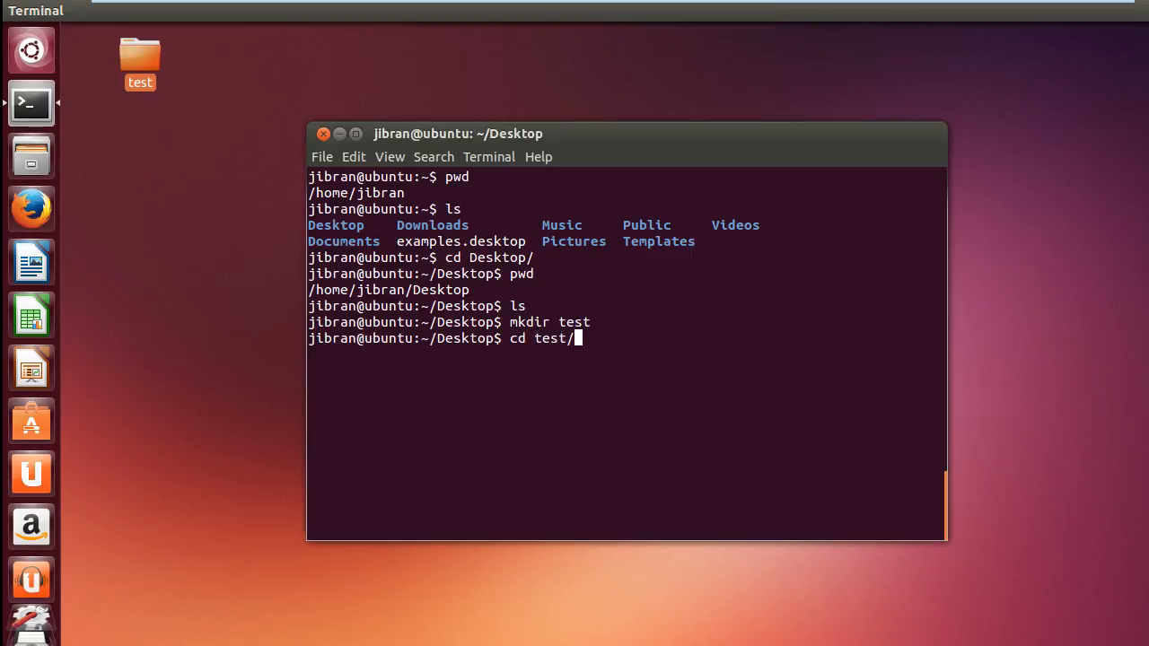
key("Return")
type("ls")
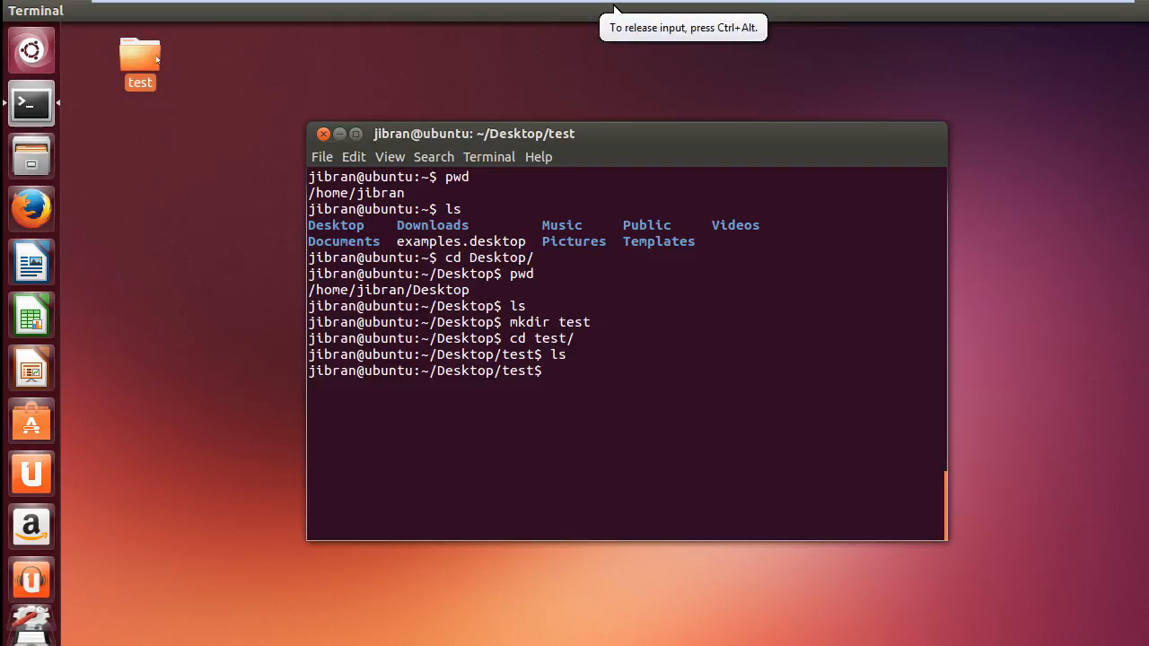
double_click(140, 57)
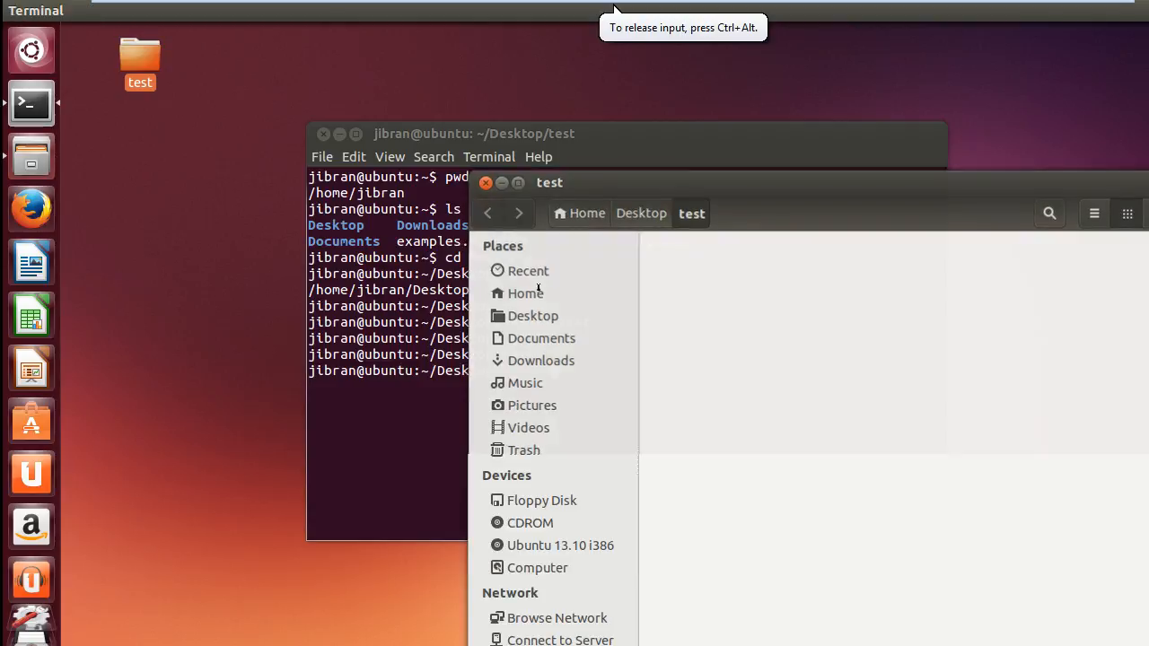
left_click(484, 183)
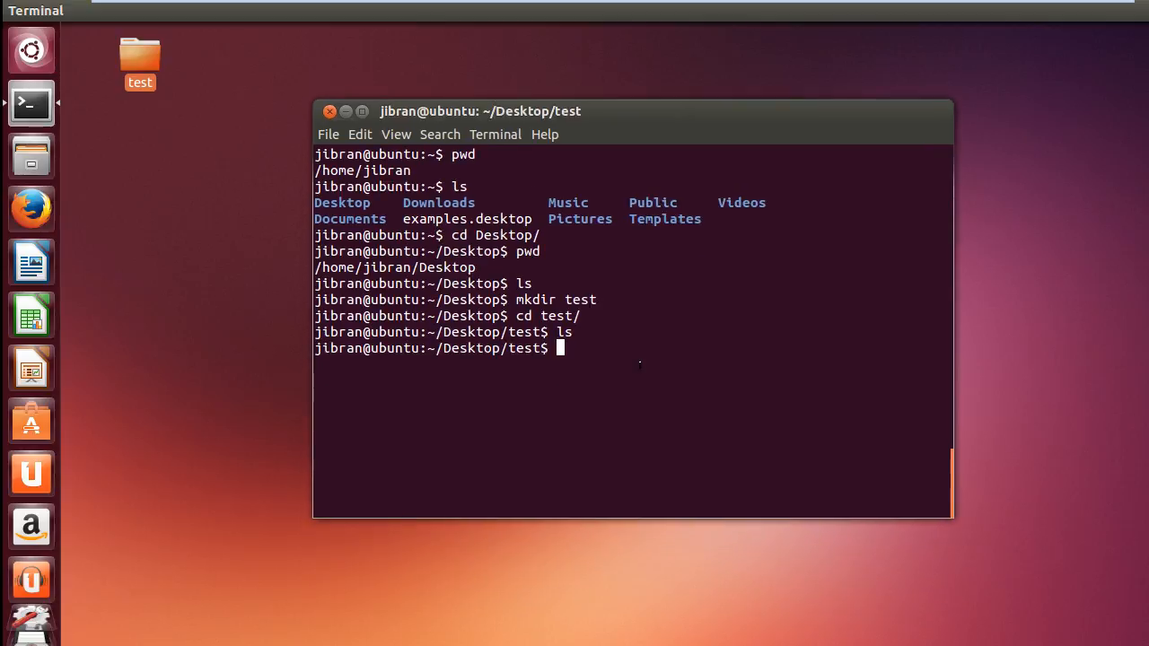
Print the test folder's path, then go back up to Desktop with cd ..
type("cd")
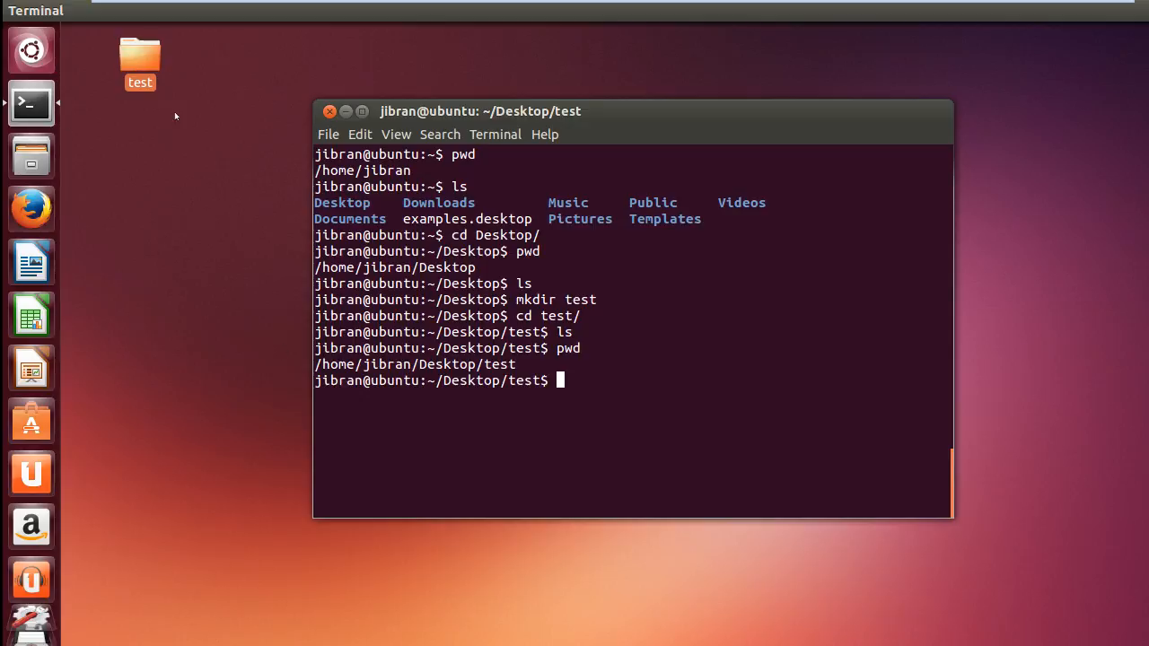
mouse_move(176, 226)
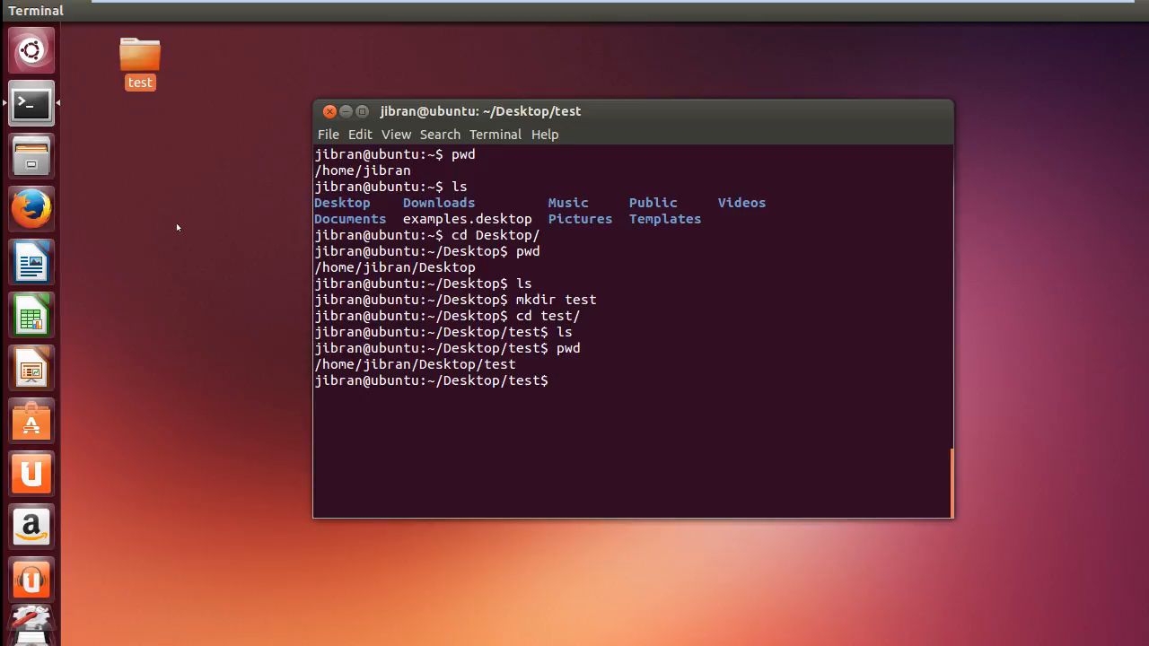
mouse_move(169, 169)
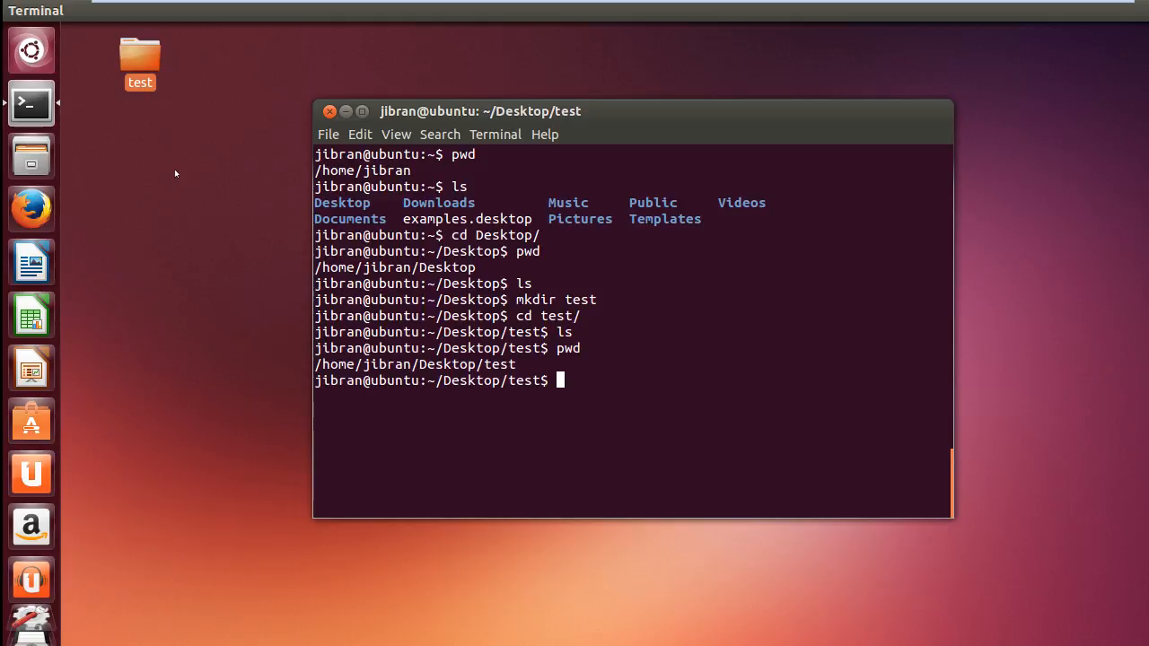
type("cd ..")
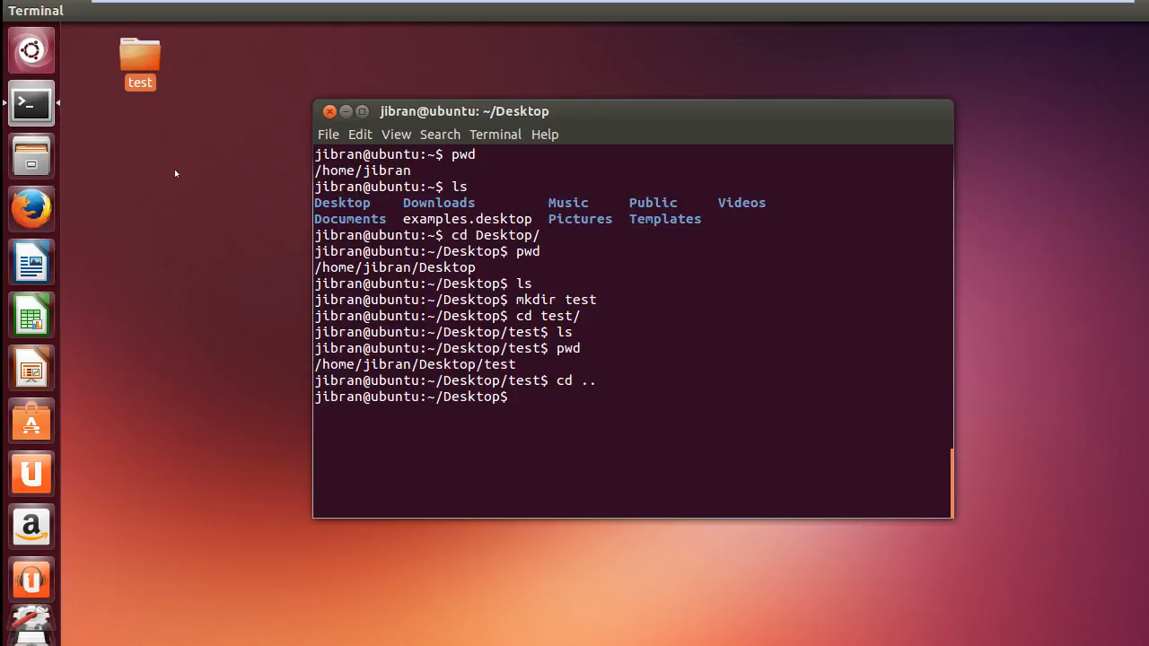
Confirm /home/jibran/Desktop with pwd, go up with cd ../.., and confirm /home/jibran.
type("p")
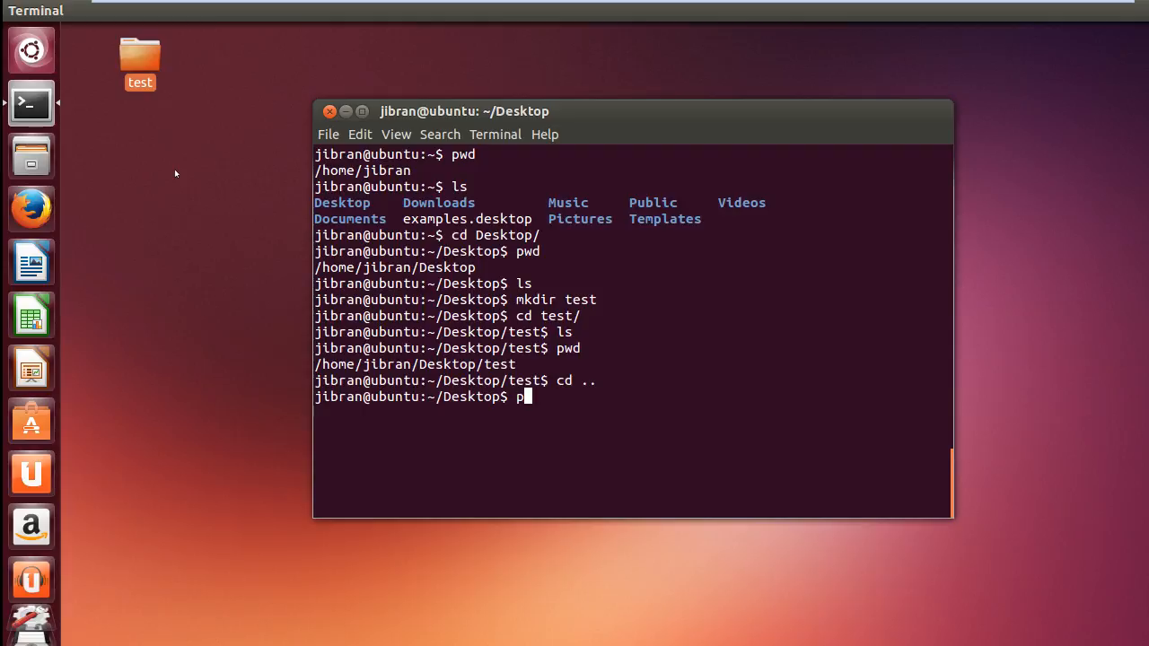
key("Return")
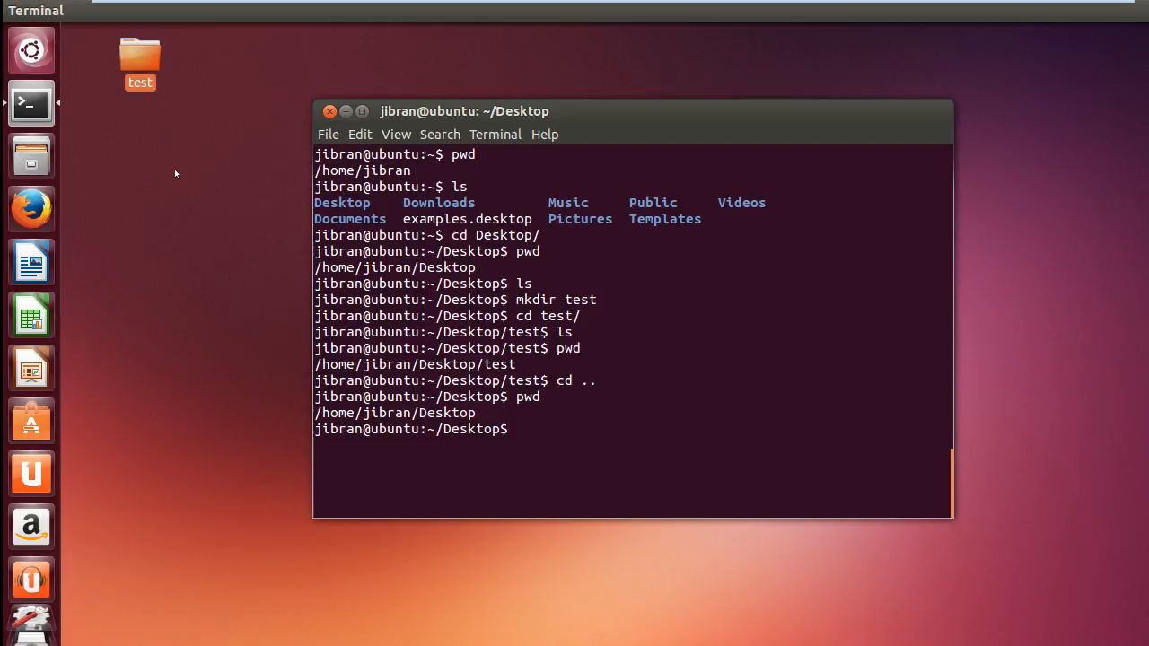
type("cd .")
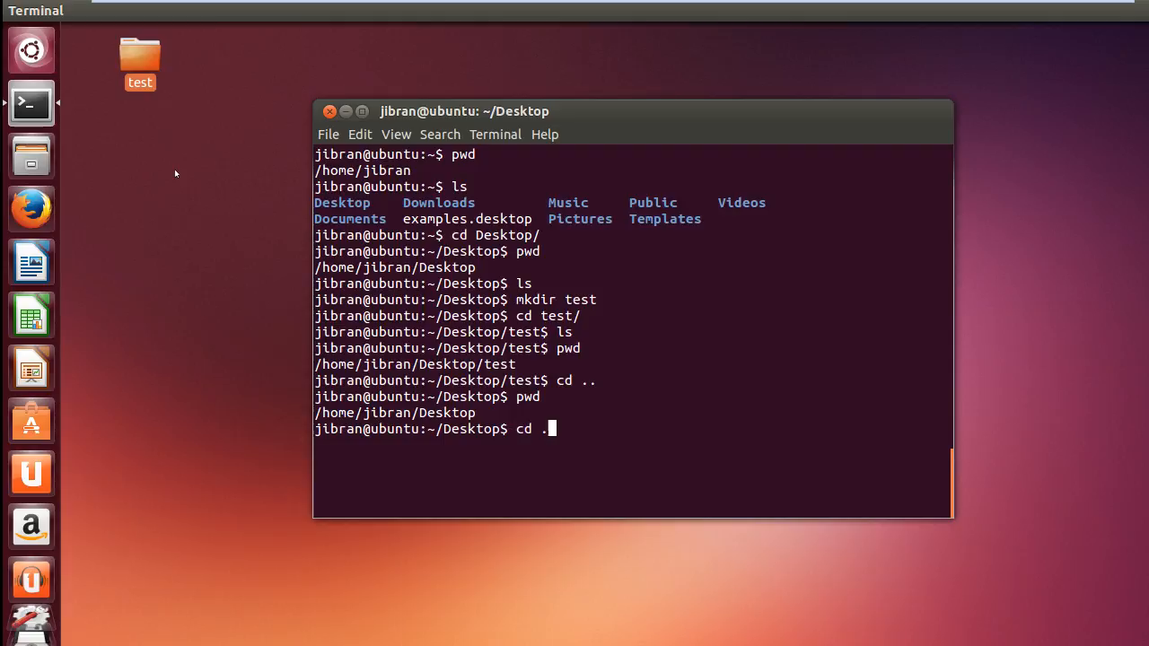
type("/")
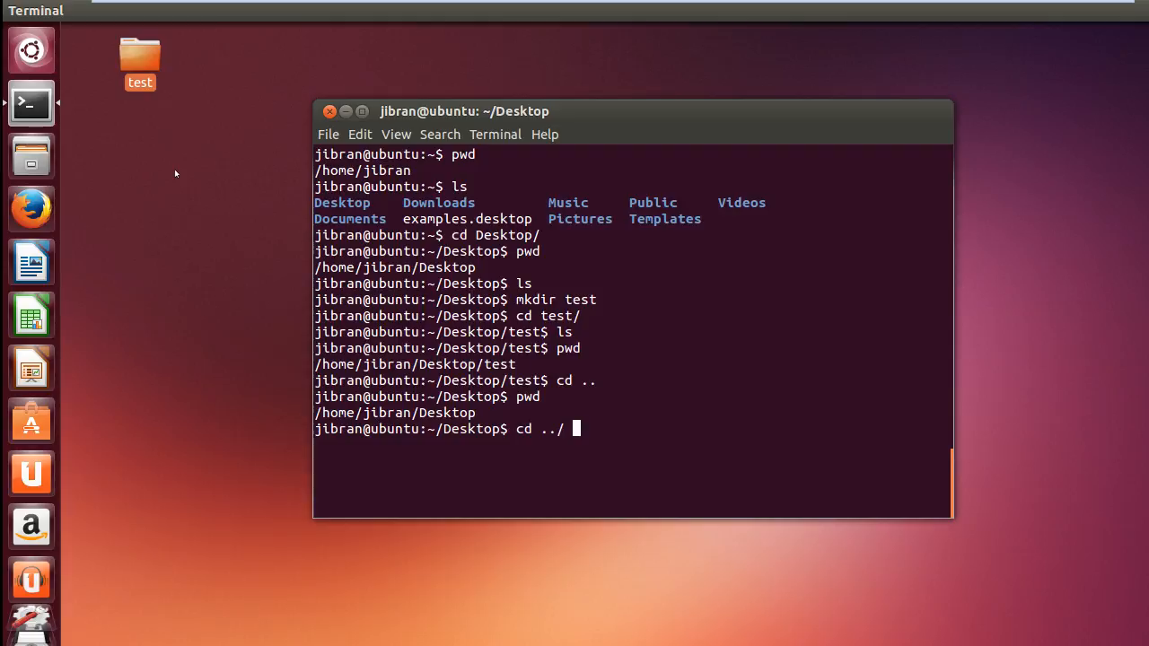
key("Return")
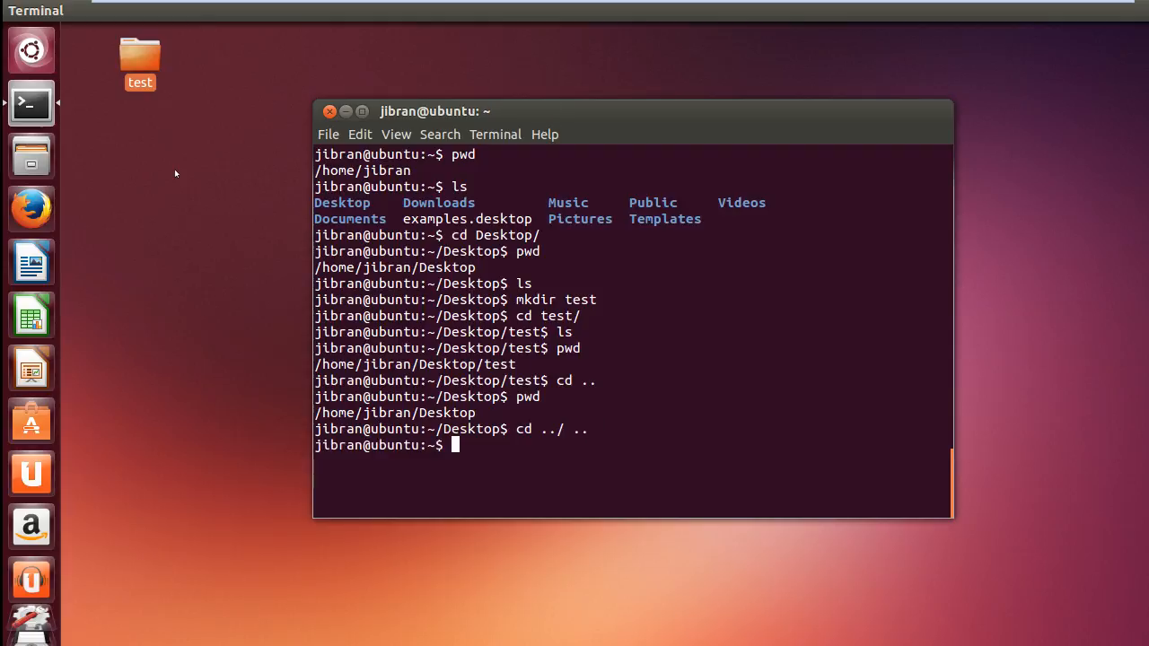
type("pwd")
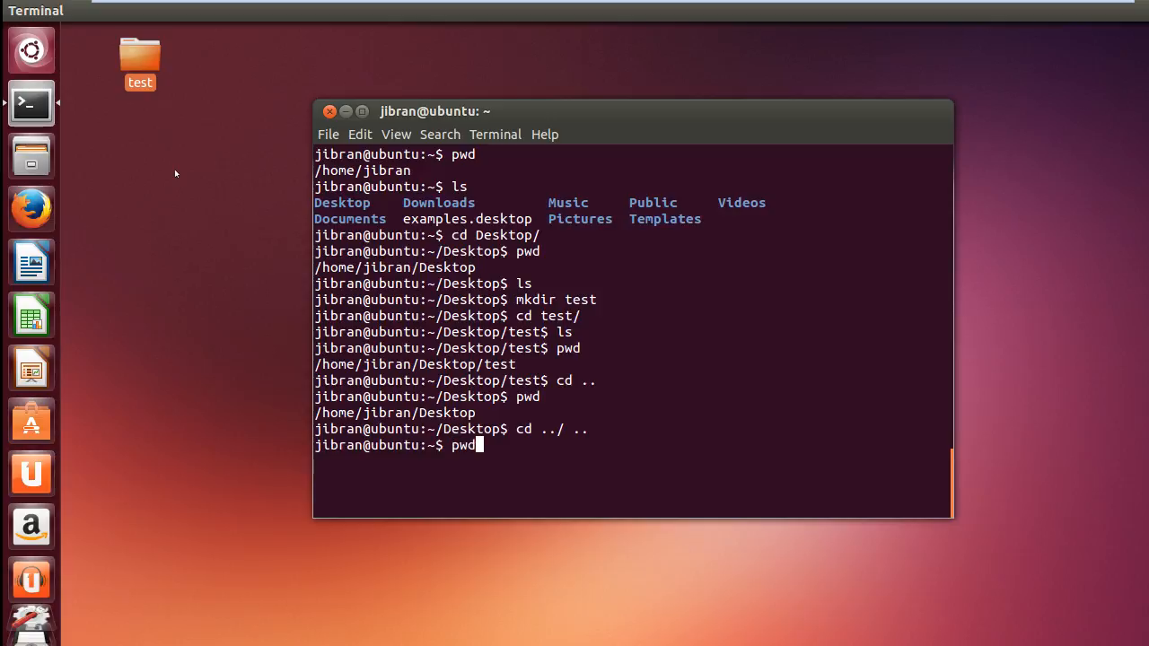
key("Return")
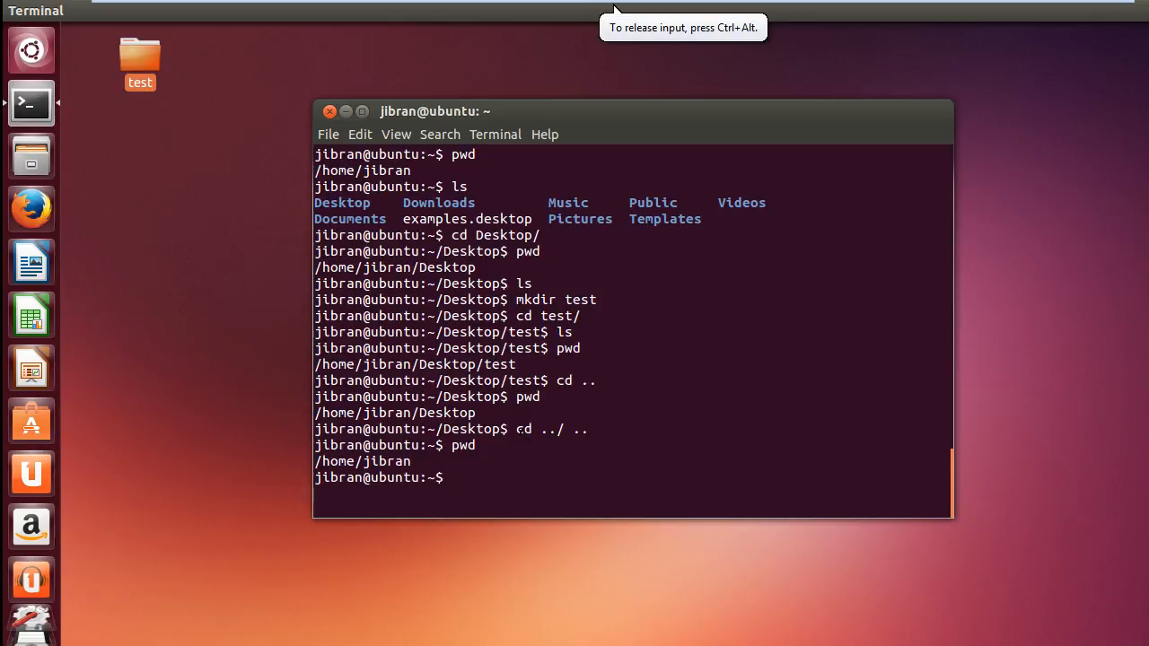
Enter the test folder from home with cd Desktop/test/, fixing a mistyped path.
type("cd")
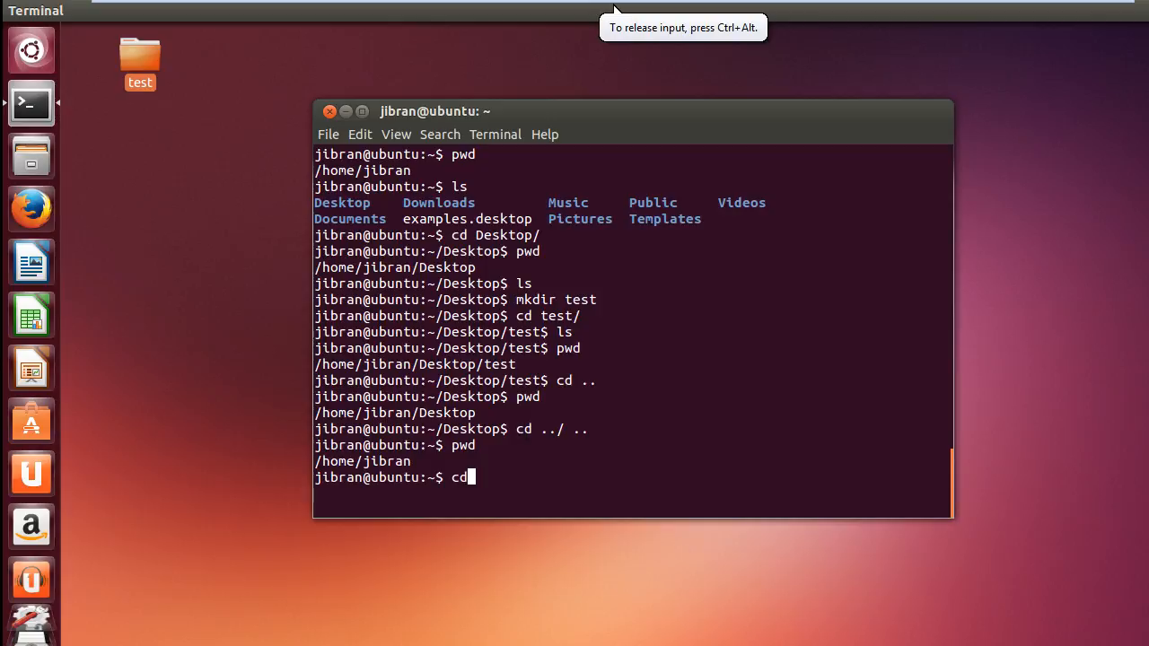
type("/")
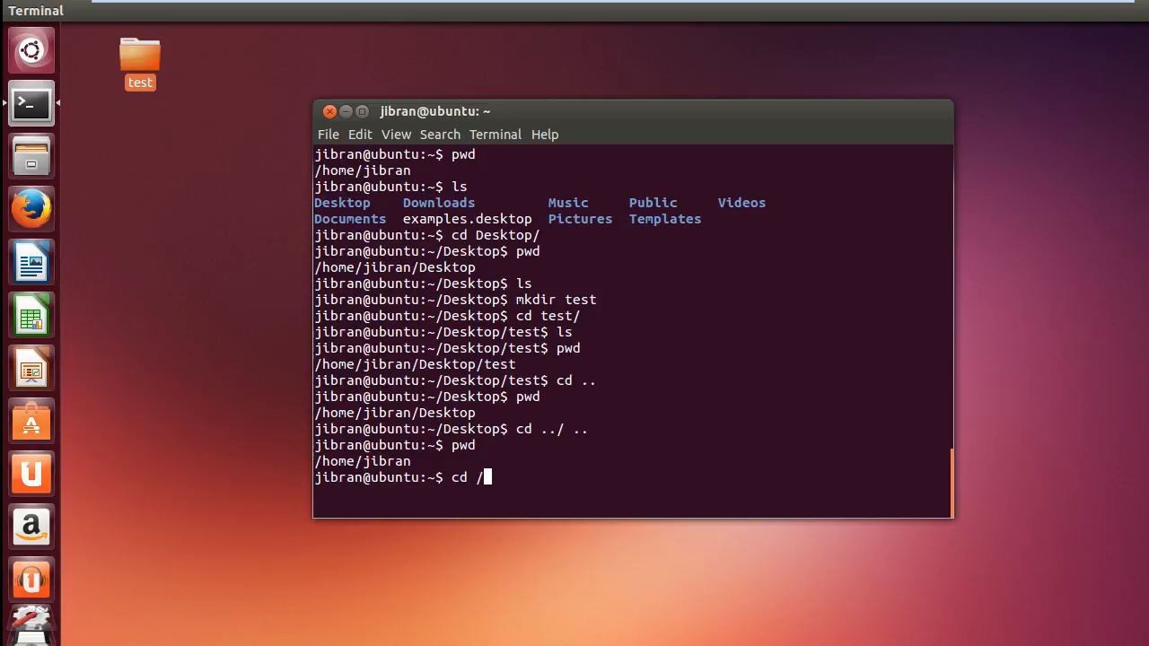
type("De")
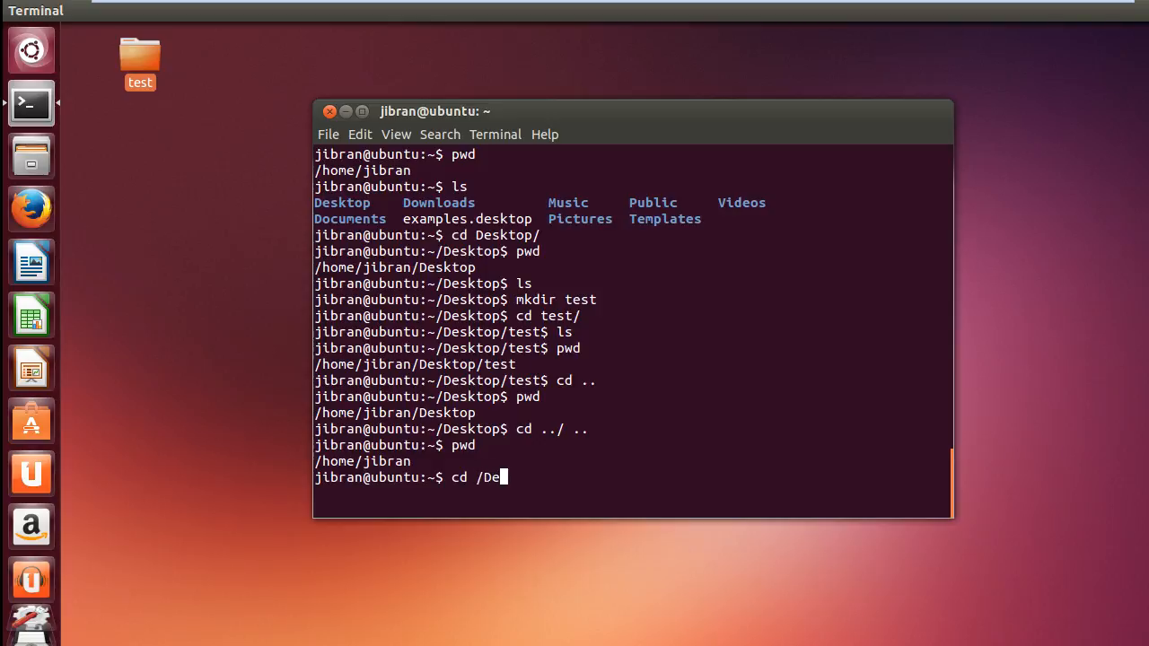
type("s")
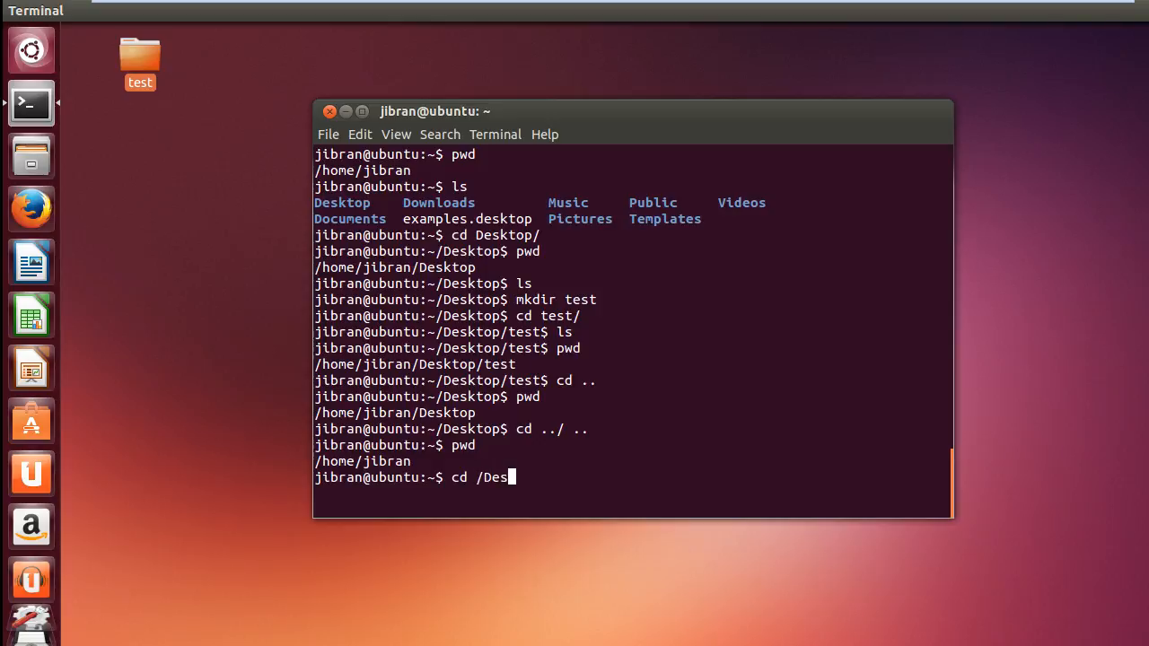
key("BackSpace")
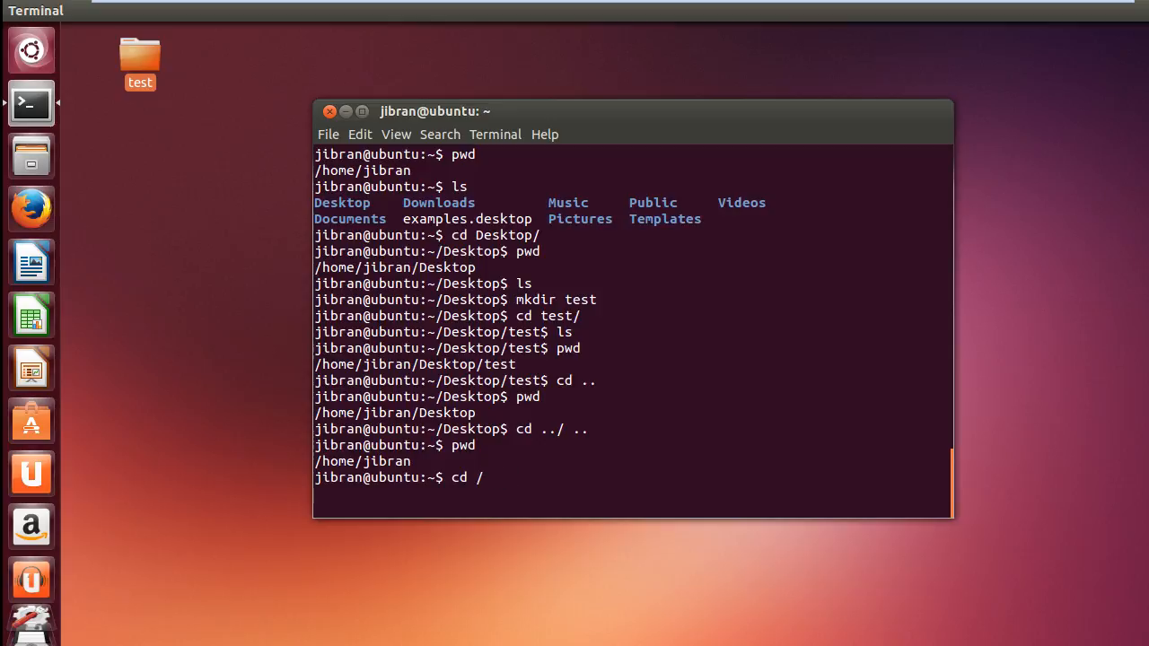
key("Backspace")
type("ls")
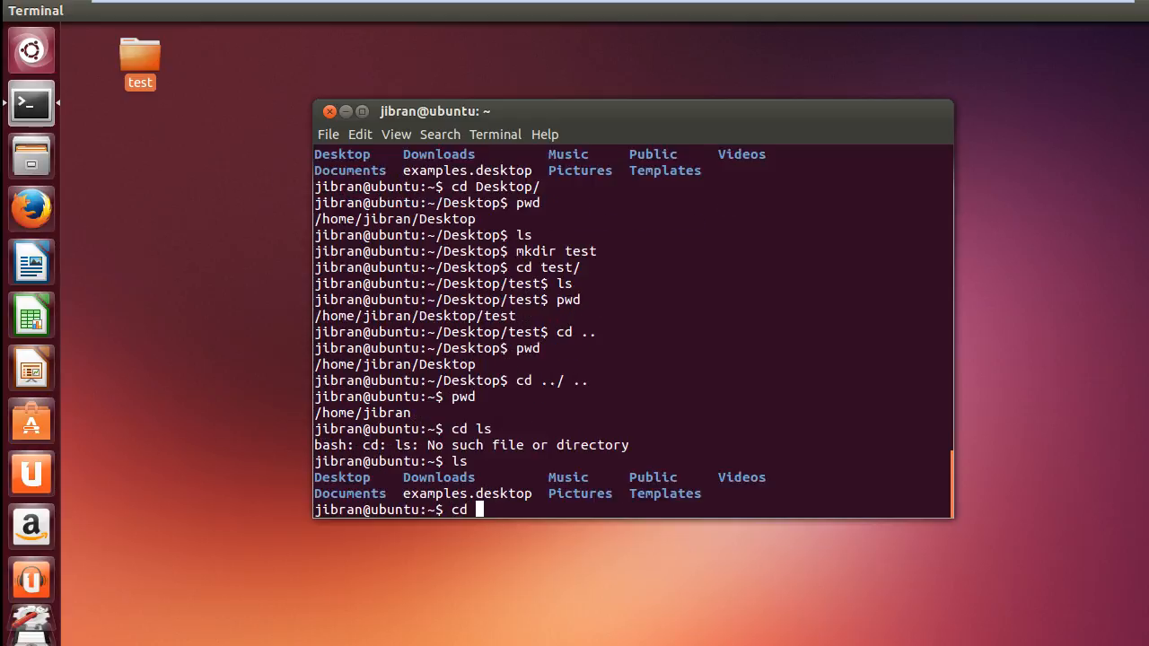
type("Desktop/test/")
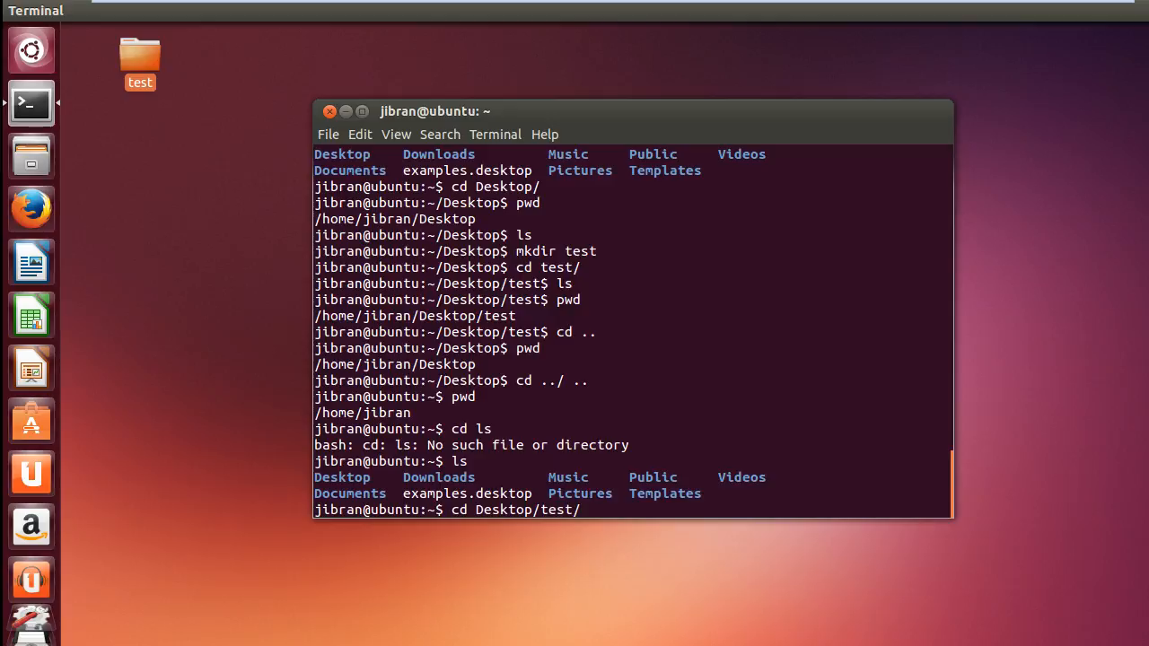
key("Return")
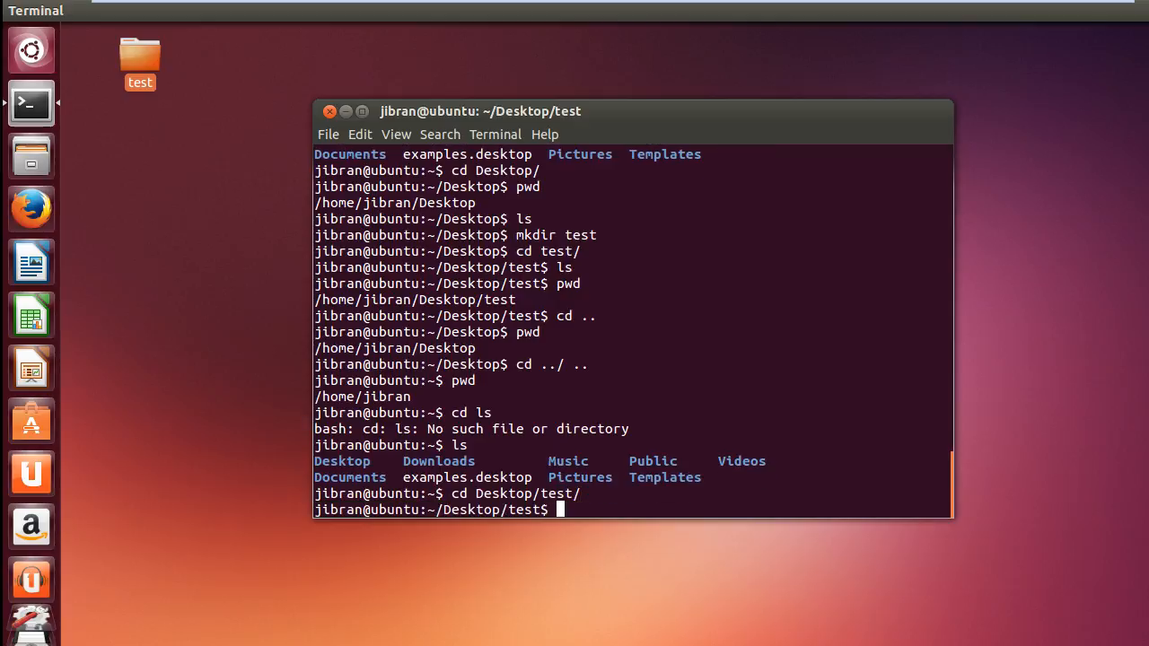
Return home with cd, re-enter Desktop/test, then step up to Desktop with cd ..
type("cd")
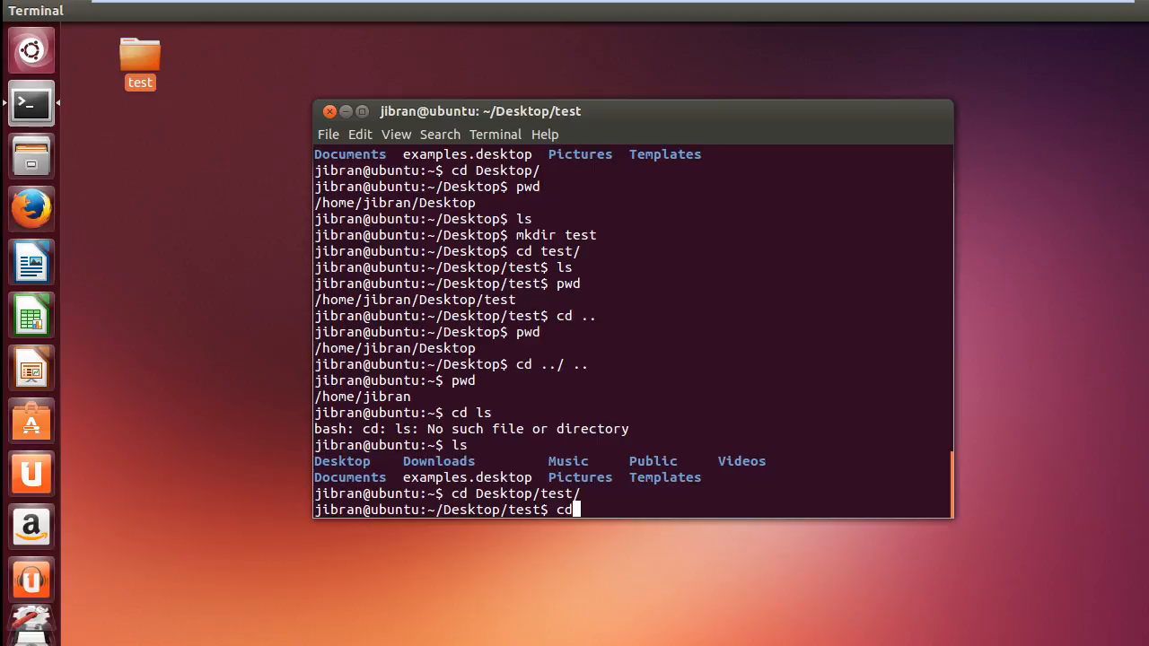
key("Return")
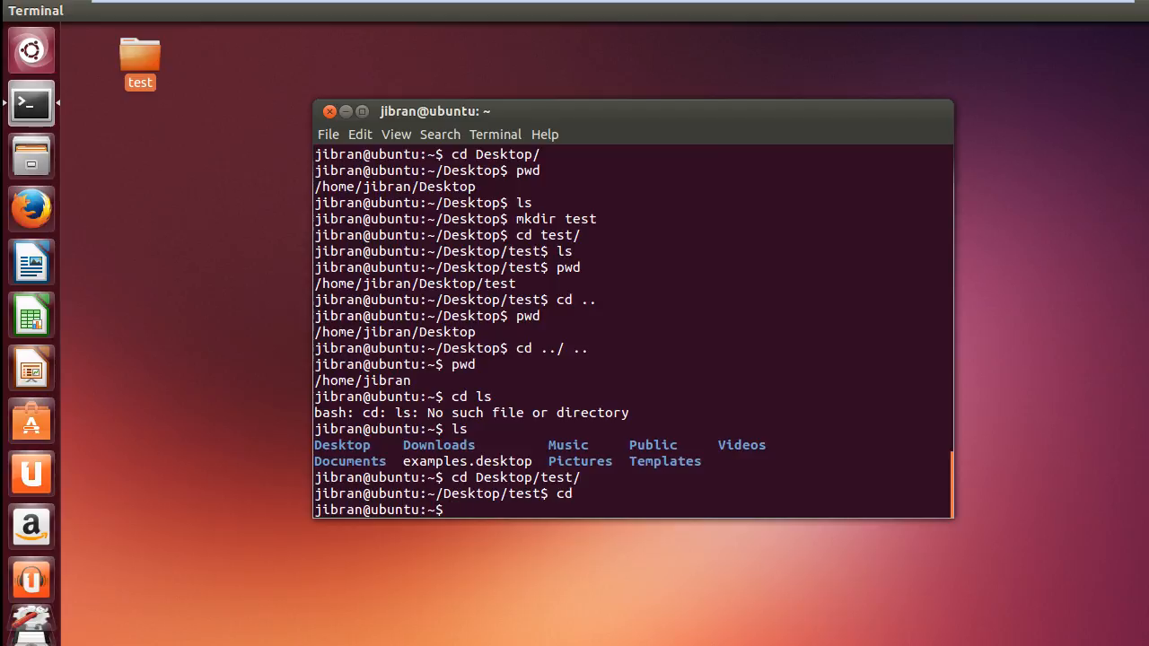
type("cd")
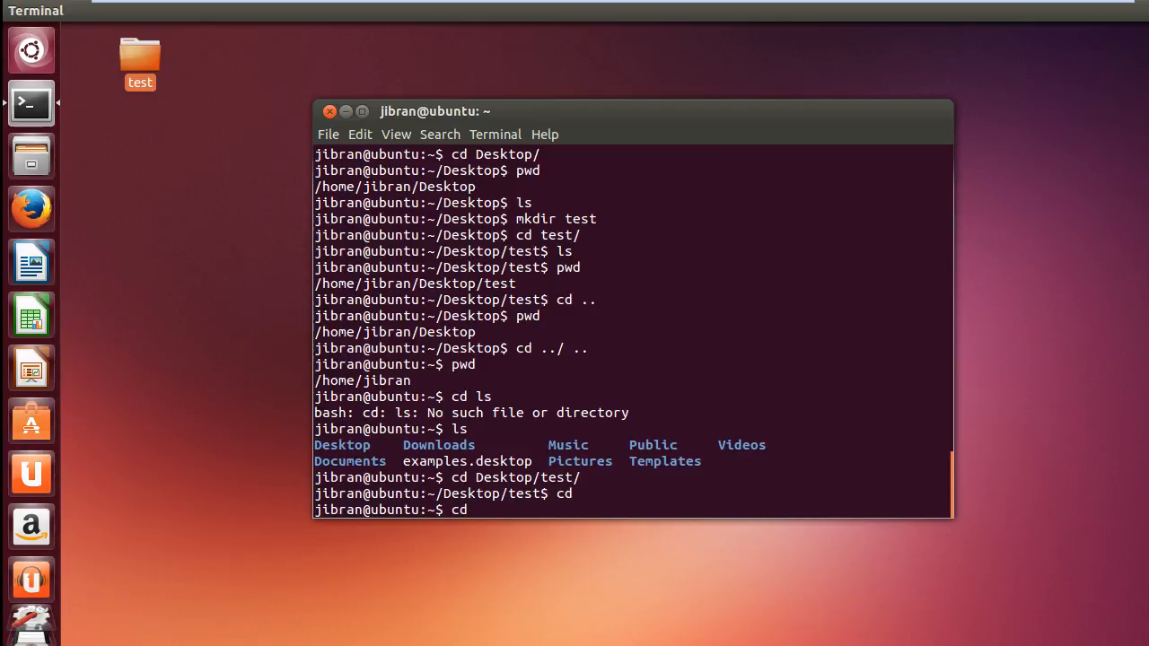
key("Return")
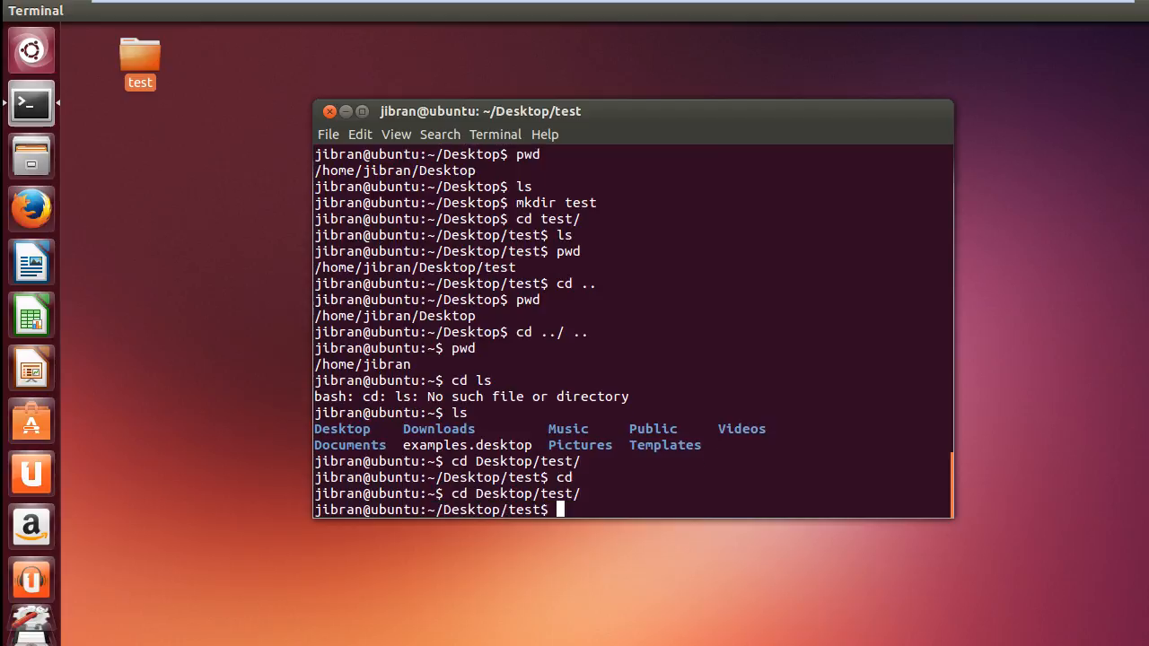
type("cd")
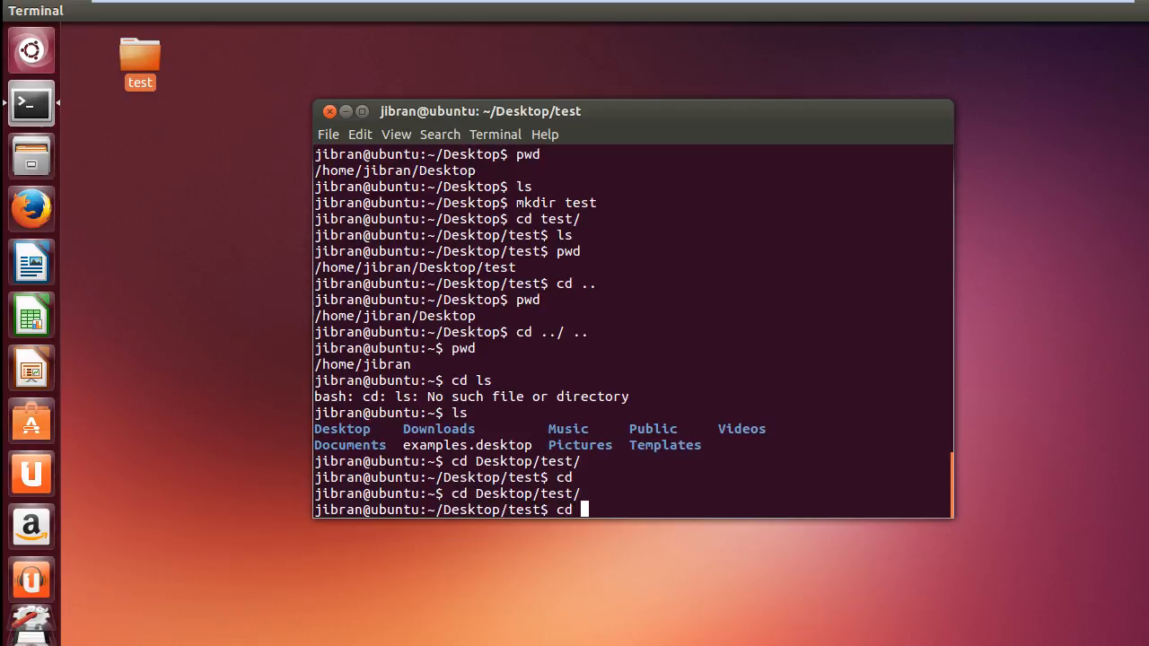
key("Return")
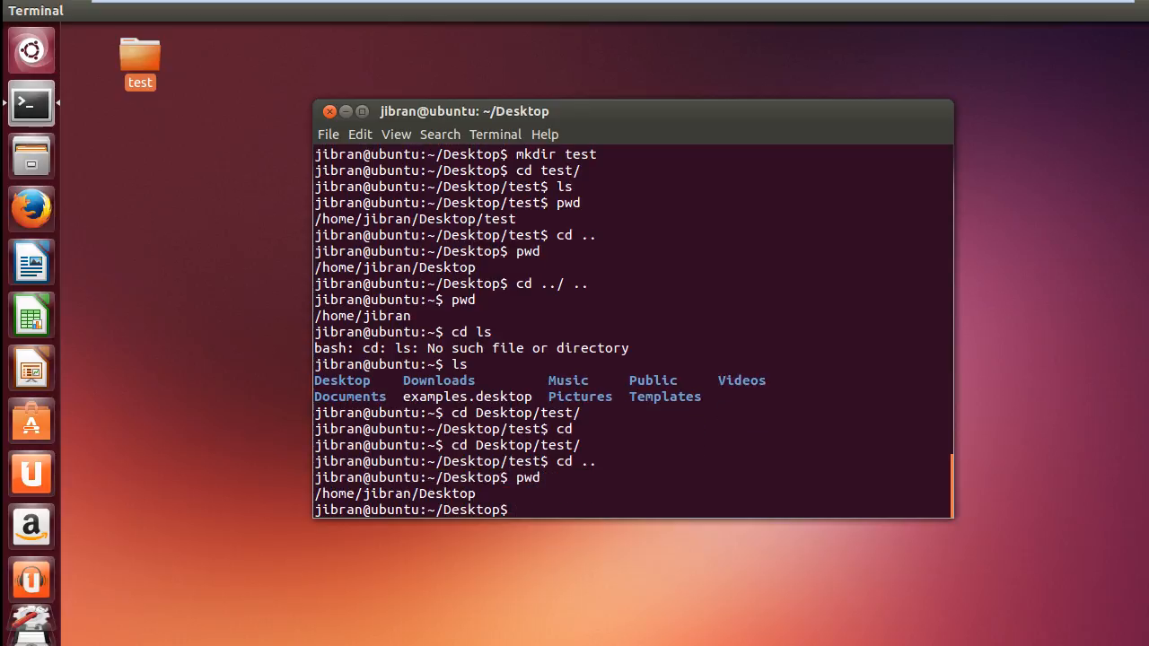
Clear the screen and remove the test folder with rmdir test/.
type("cla")
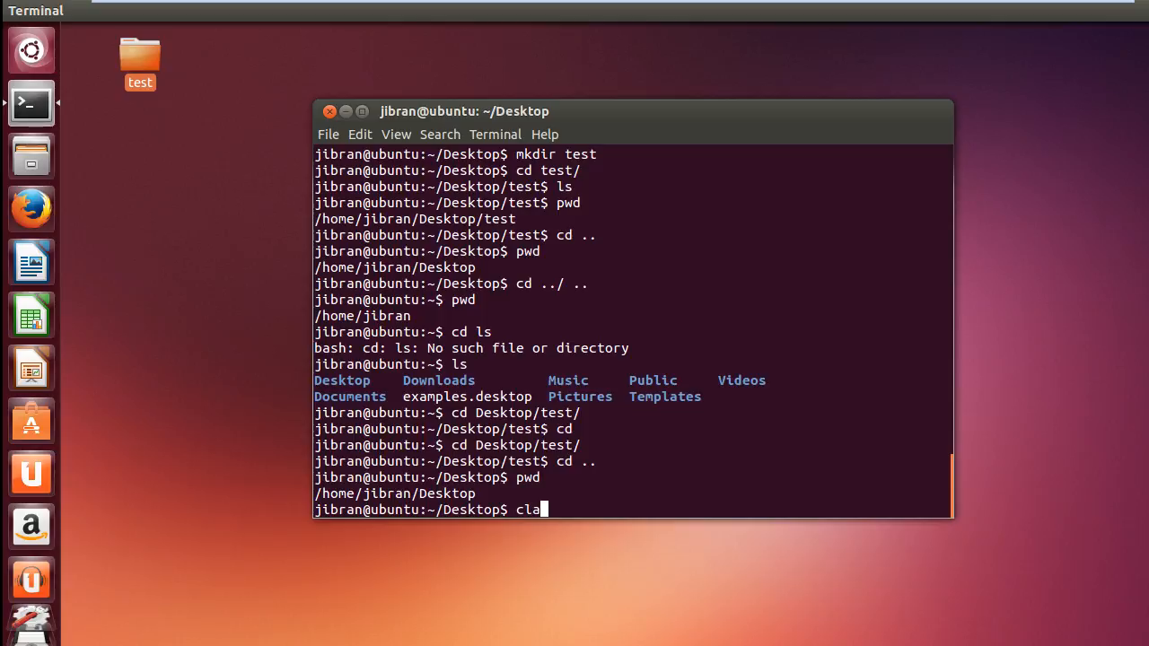
key("Return")
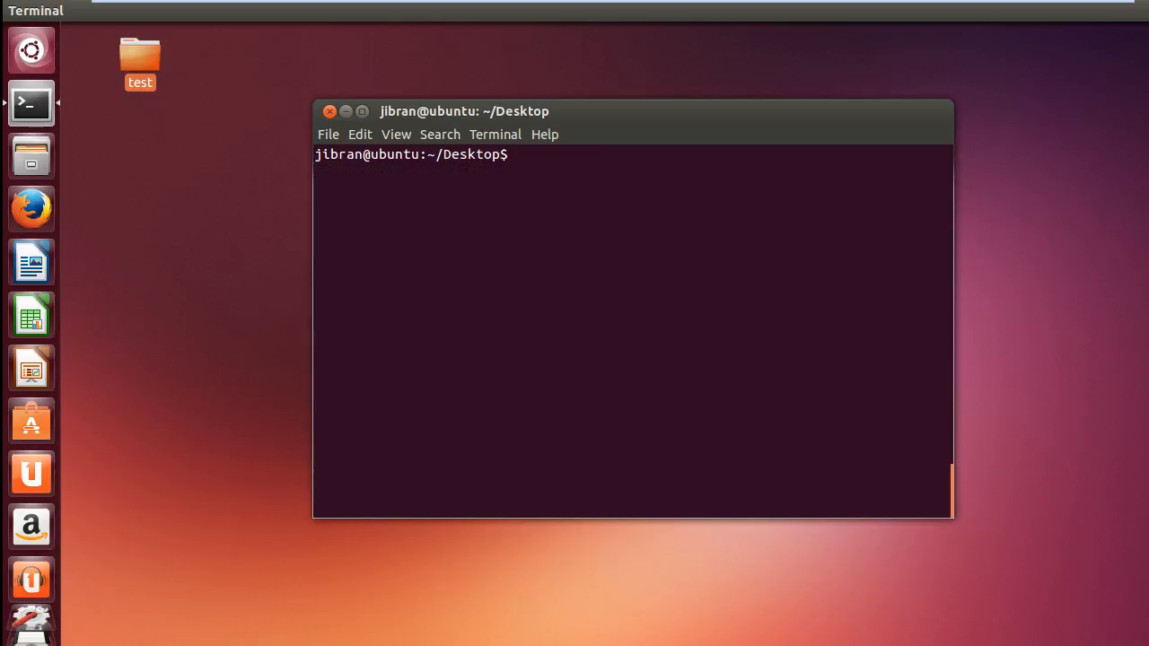
type("rm")
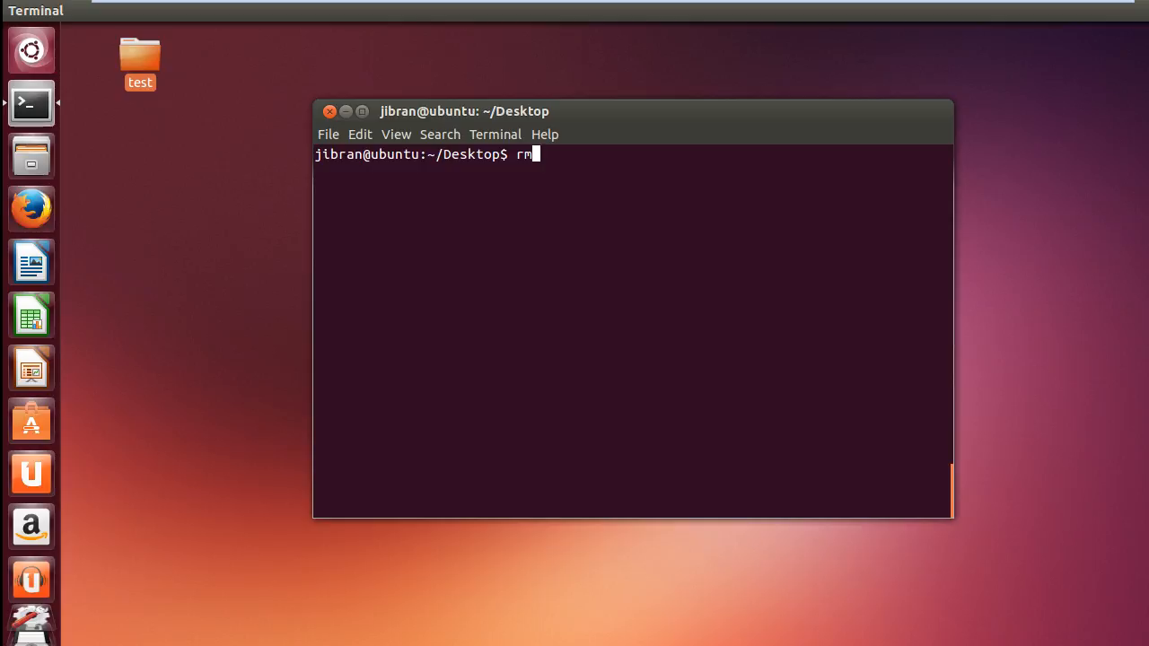
type("dir t")
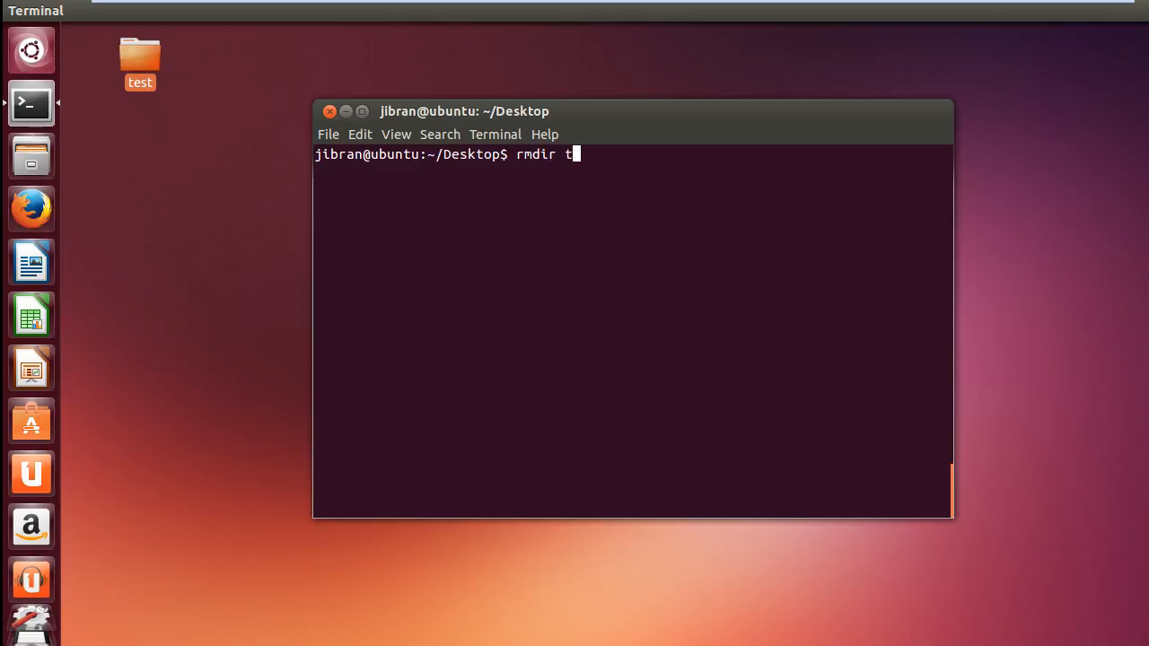
key("Return")
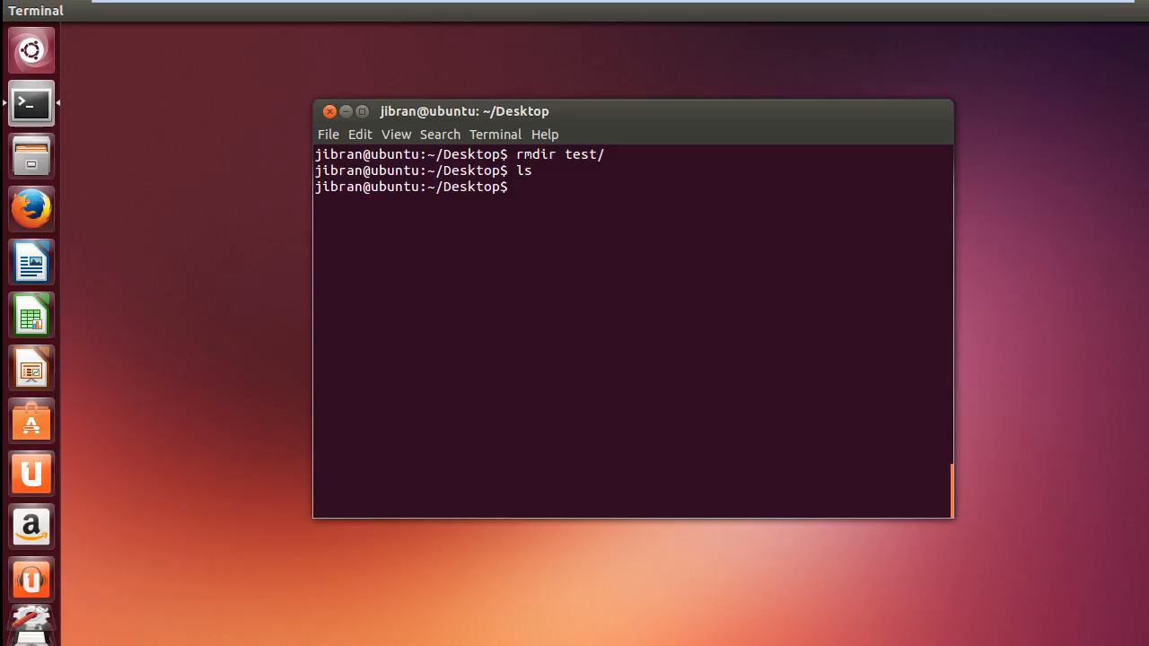
Recreate test with mkdir and list Desktop to confirm it exists.
type("mk")
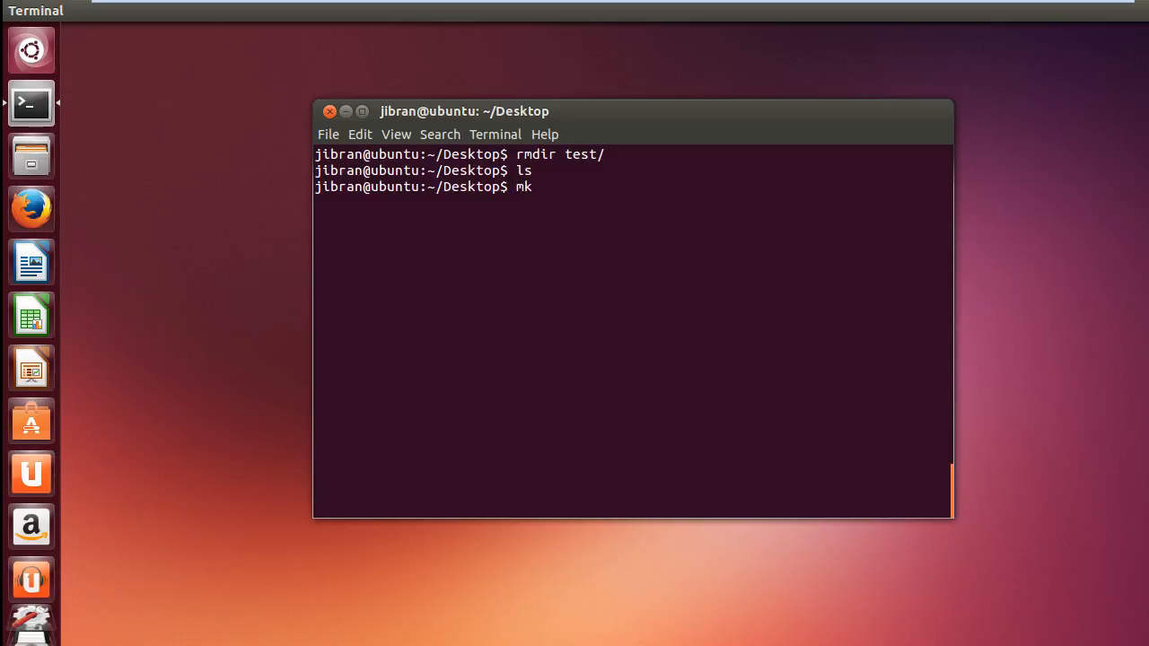
key("Return")
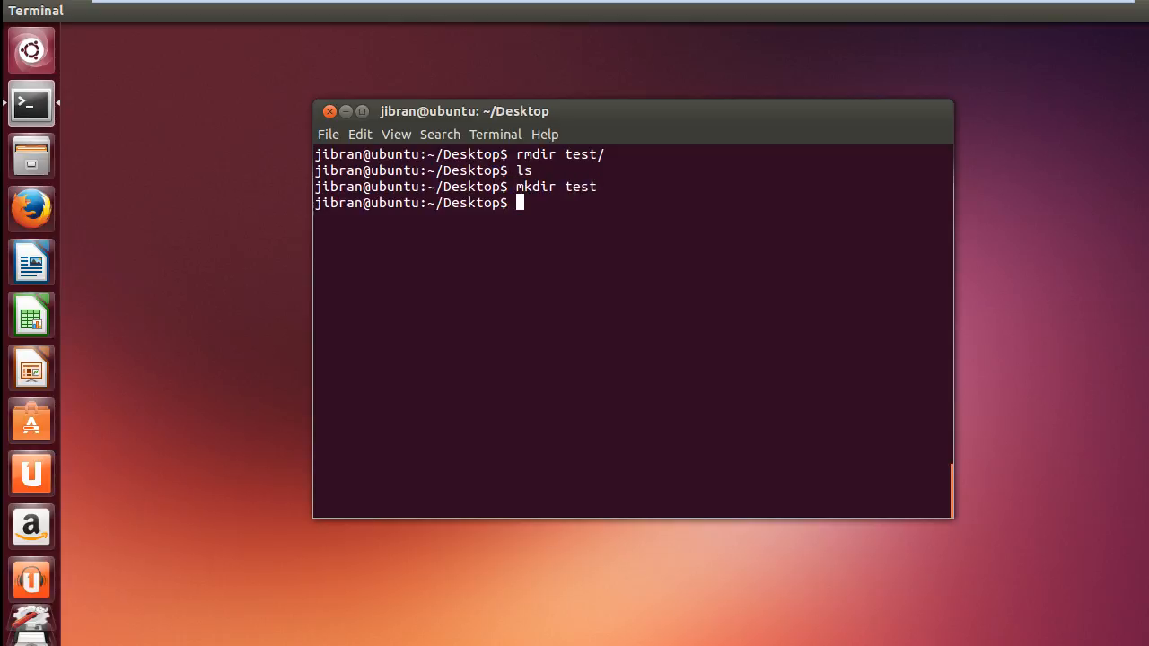
type("l")
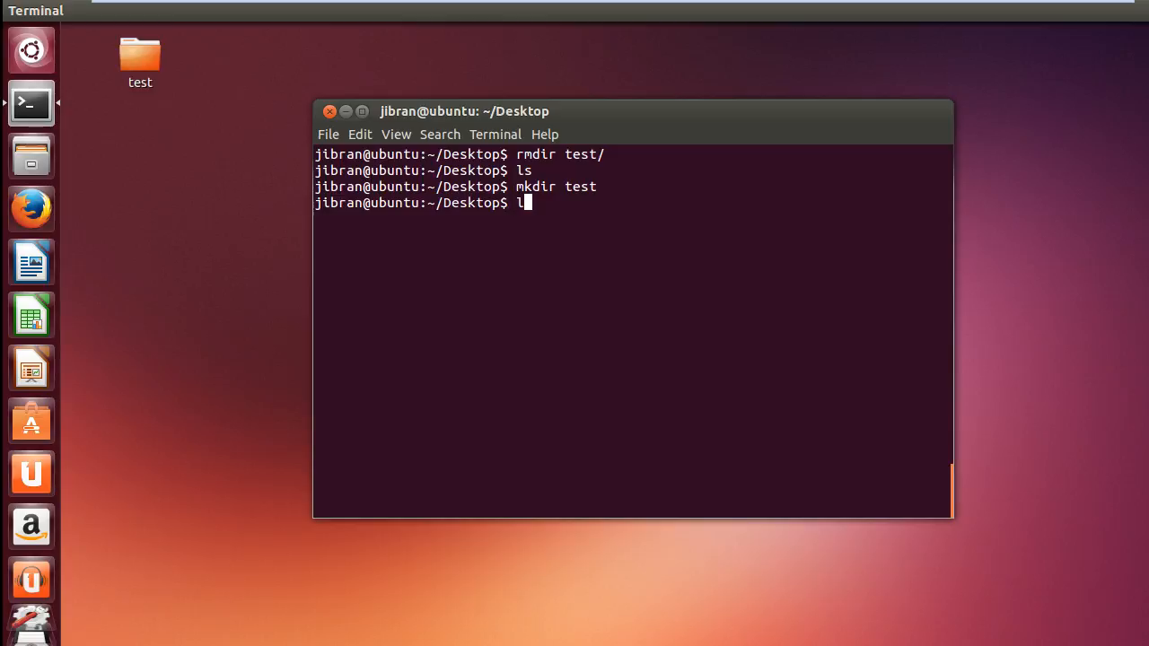
key("Return")
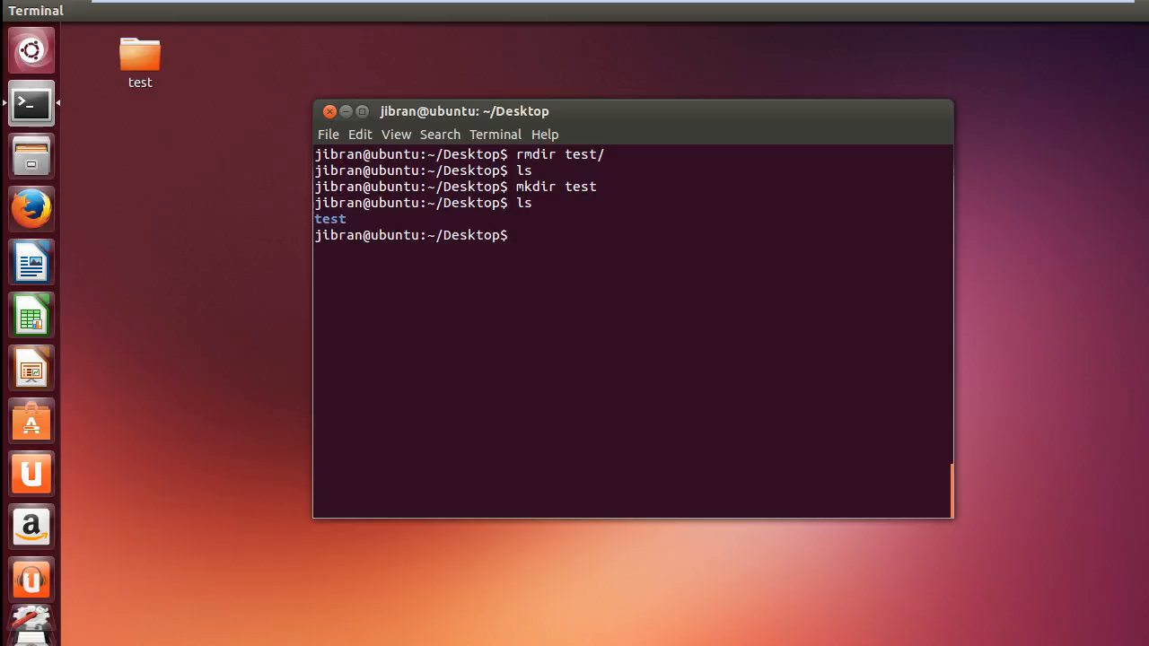